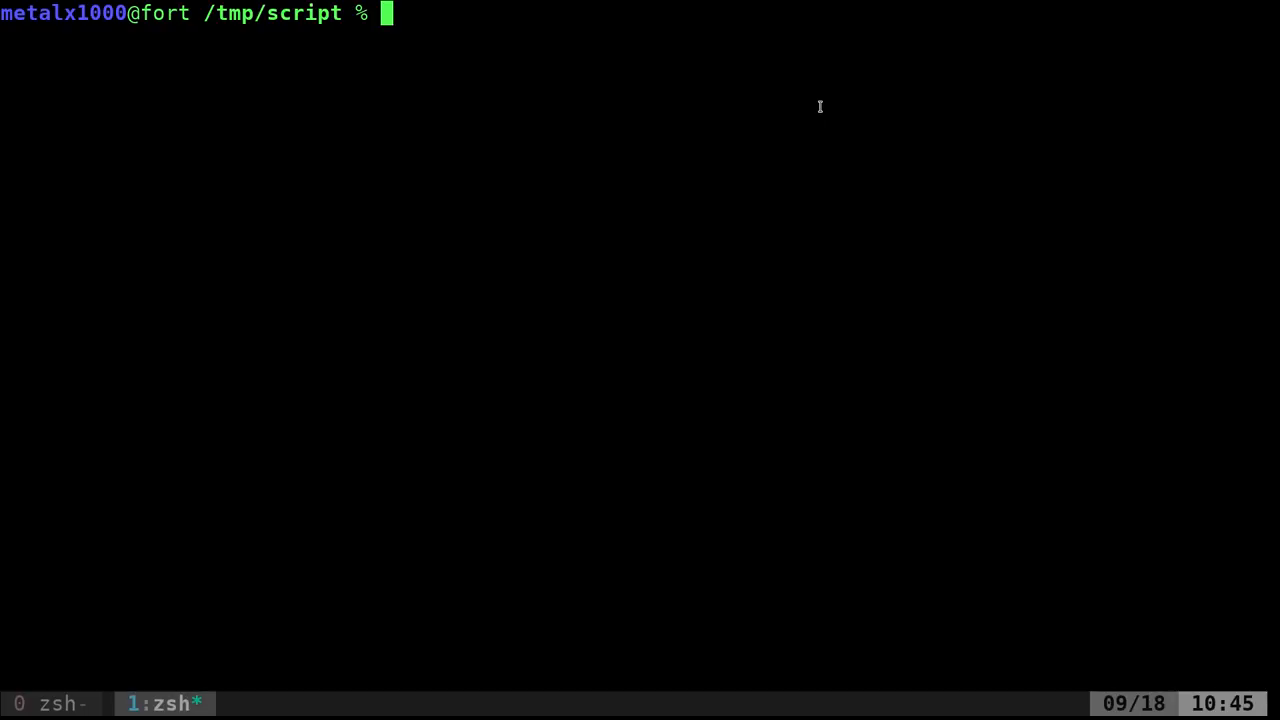
Write main.sh in vim with a #!/bin/bash shebang and an echo "Hello " line
{"action": "type", "text": "vim"}
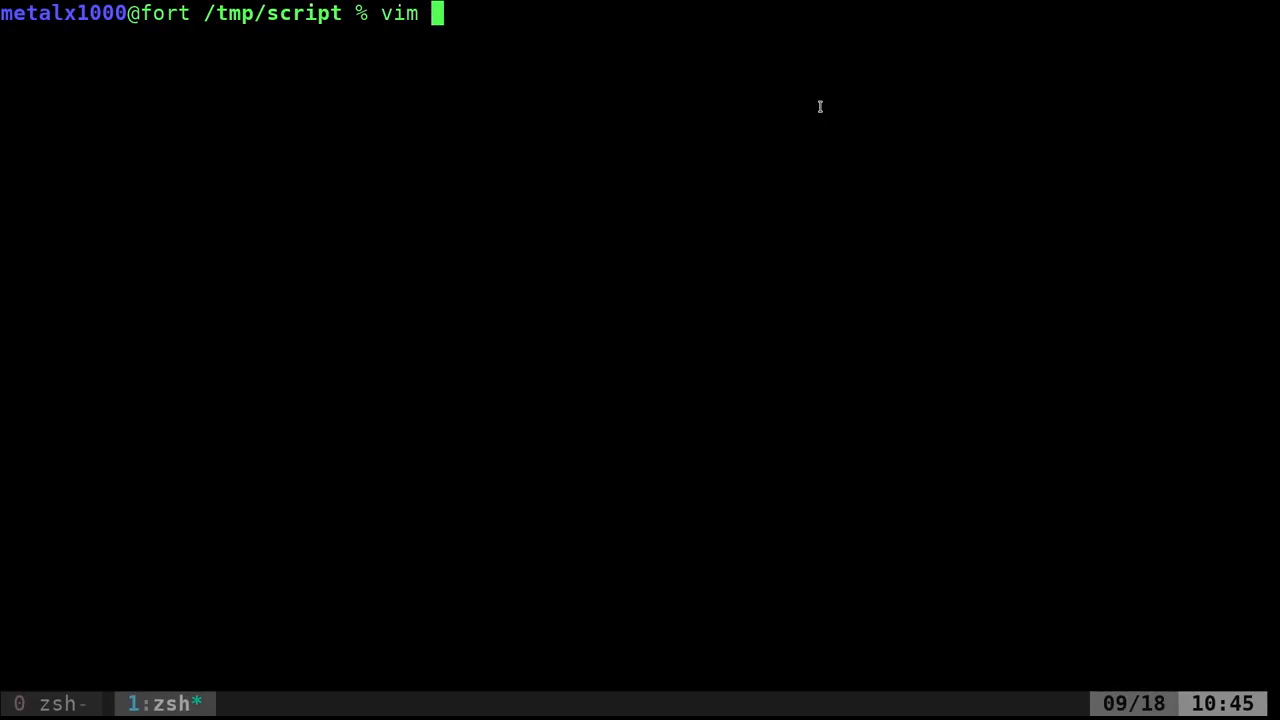
{"action": "type", "text": "main."}
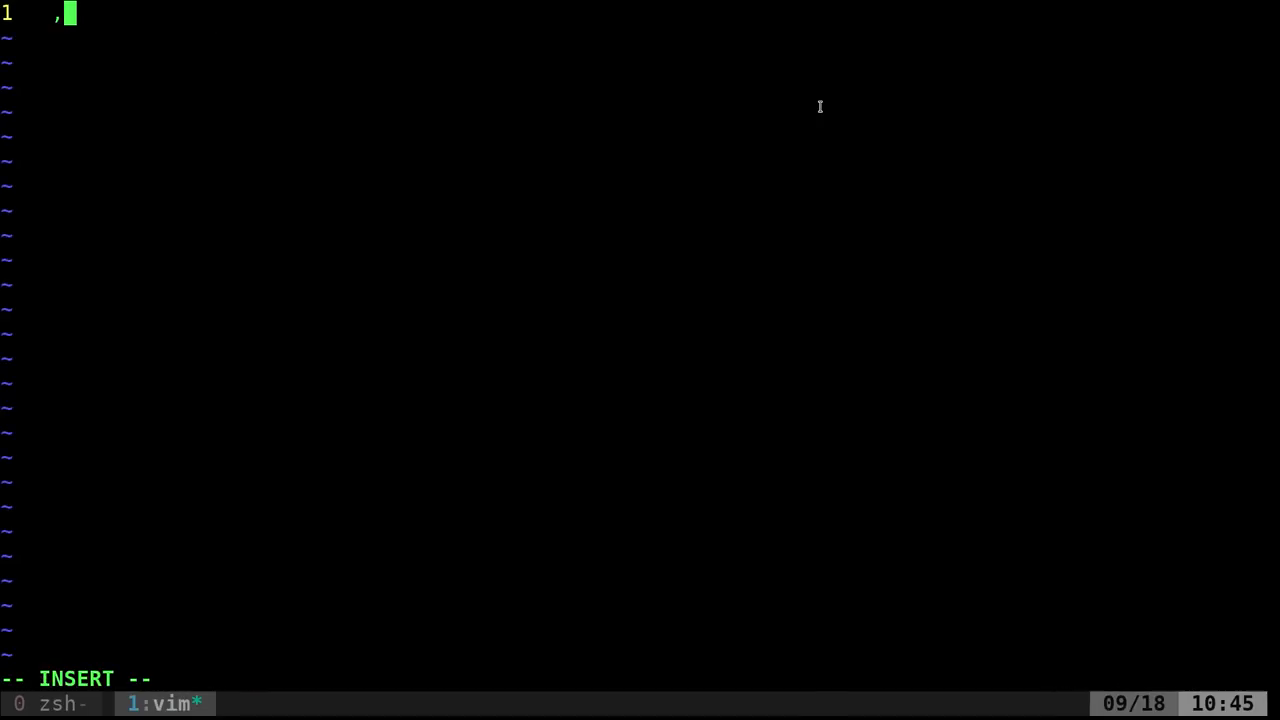
{"action": "type", "text": "#!/bas"}
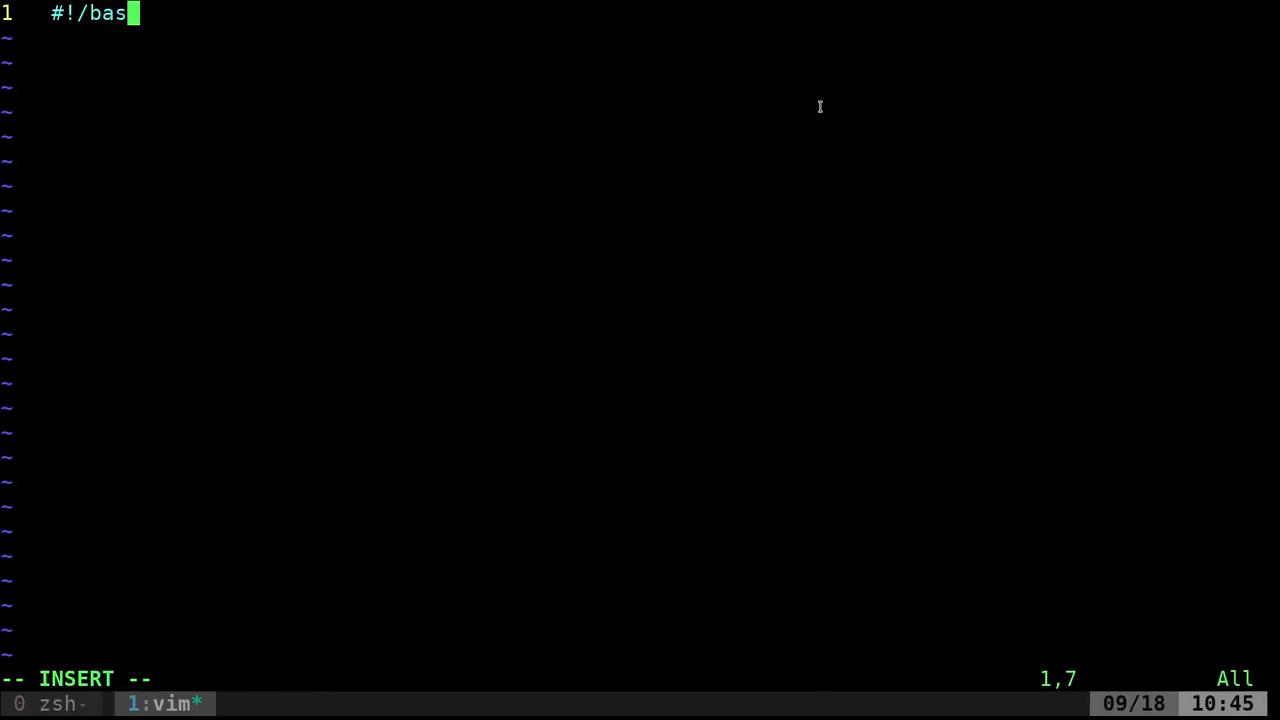
{"action": "key", "text": "BackSpace"}
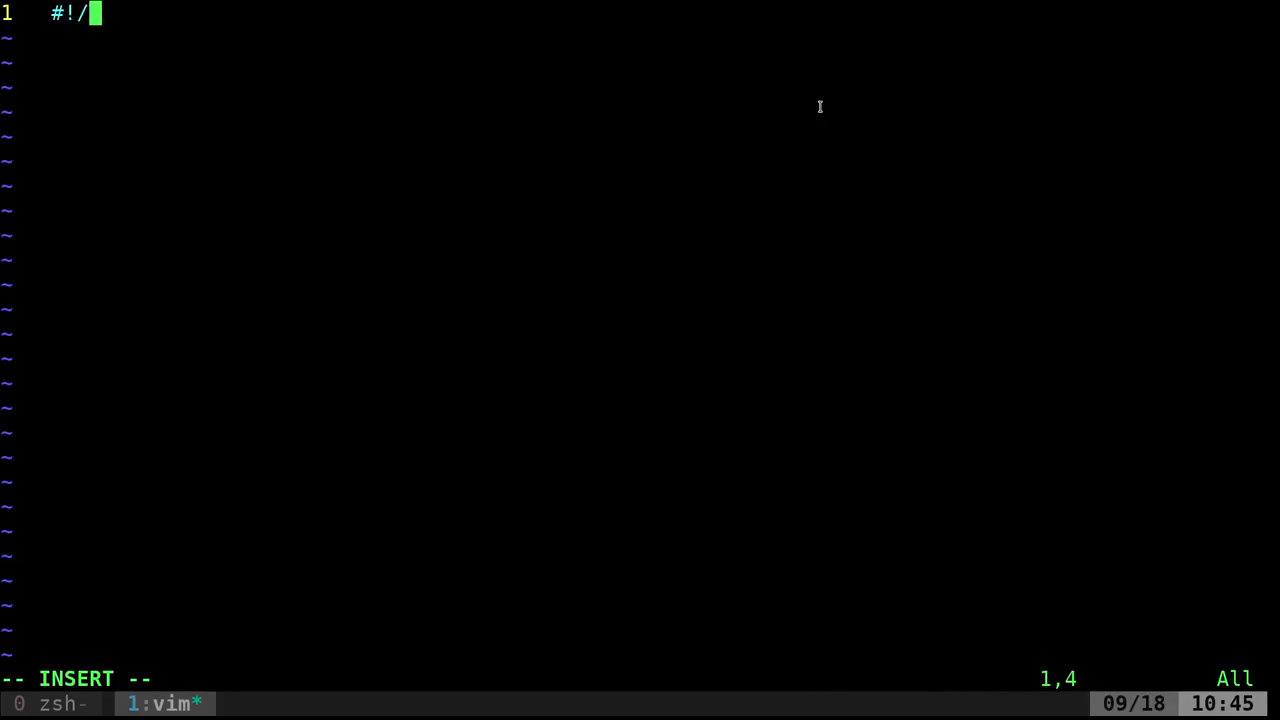
{"action": "type", "text": "bin/bash"}
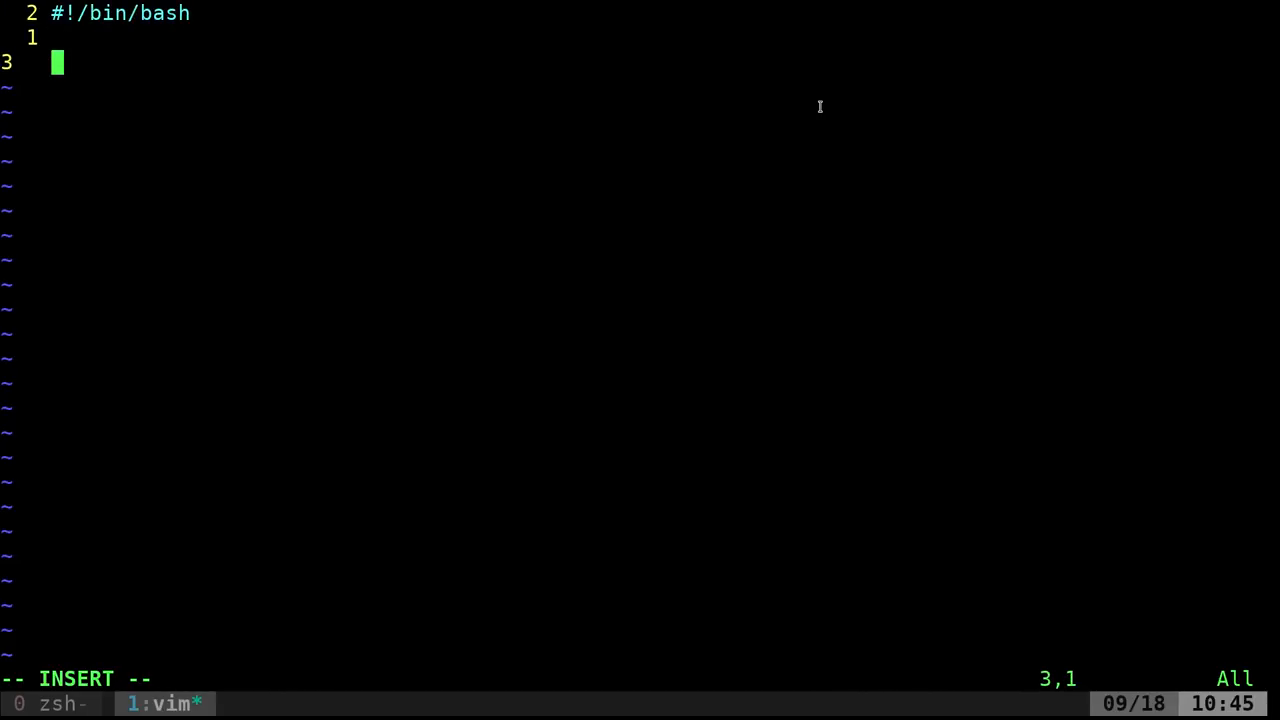
{"action": "type", "text": "echo \""}
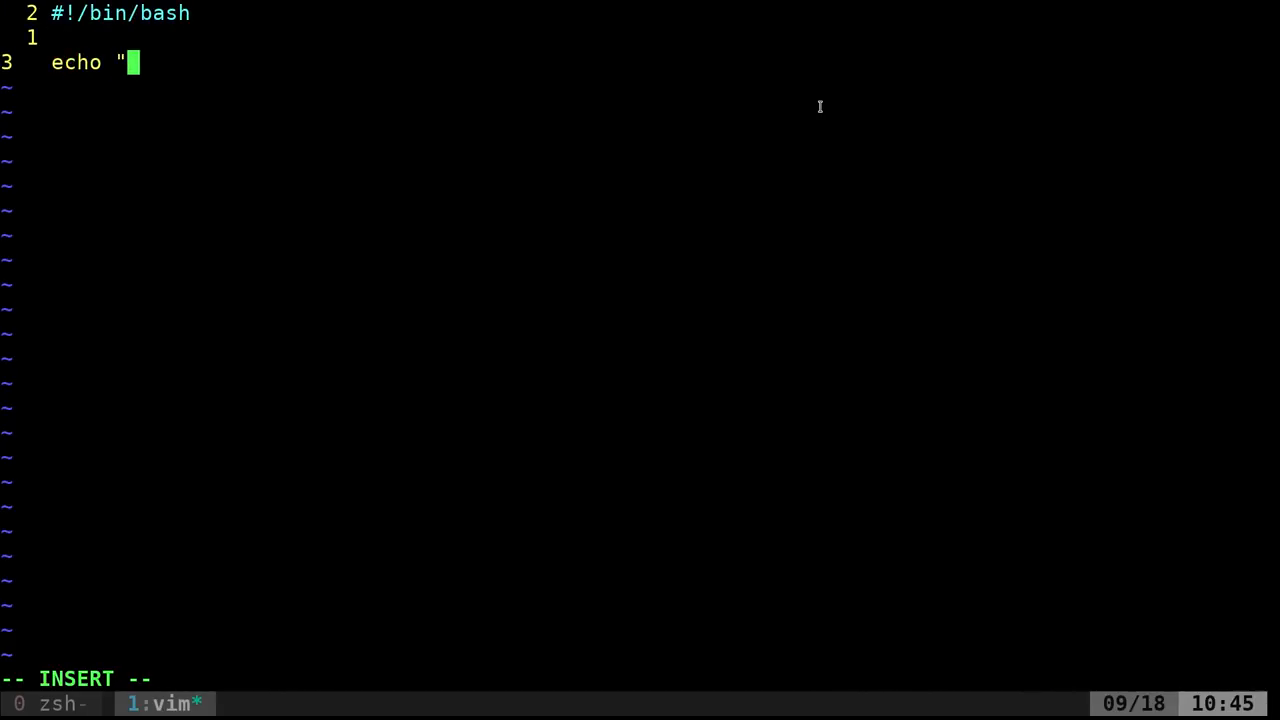
{"action": "type", "text": "Wl"}
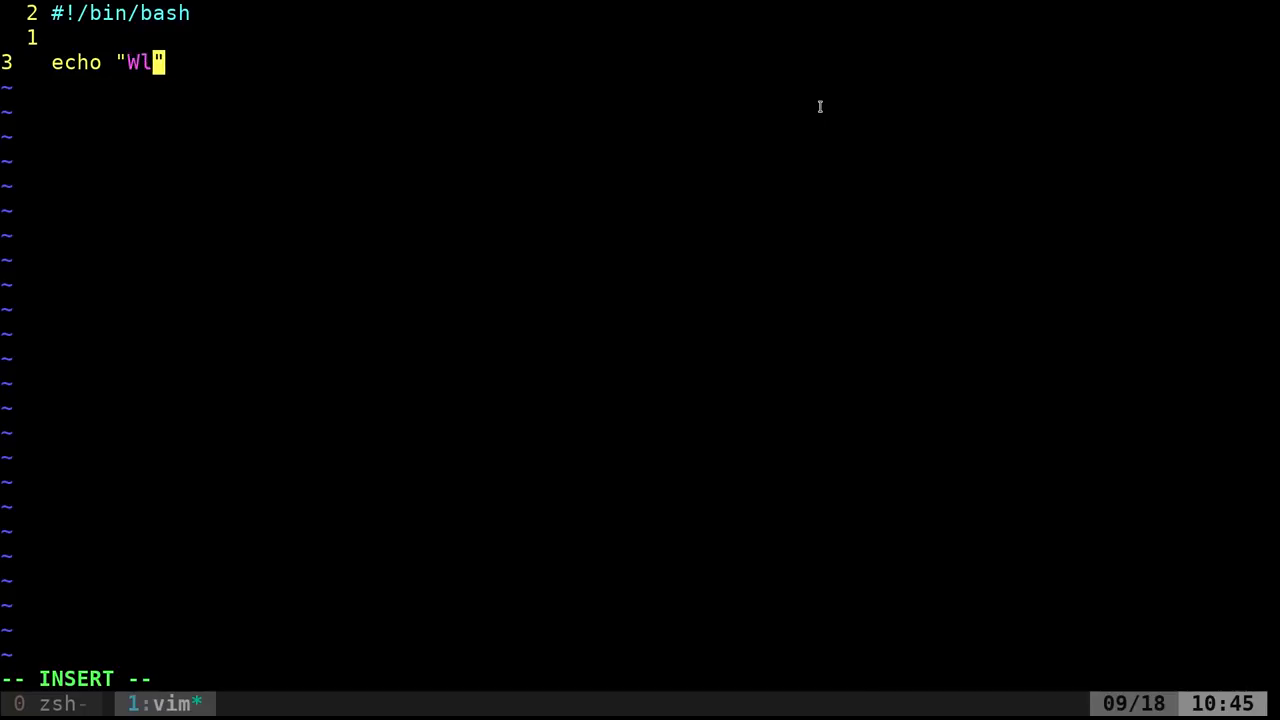
{"action": "type", "text": "ello"}
{"action": "type", "text": "ch"}
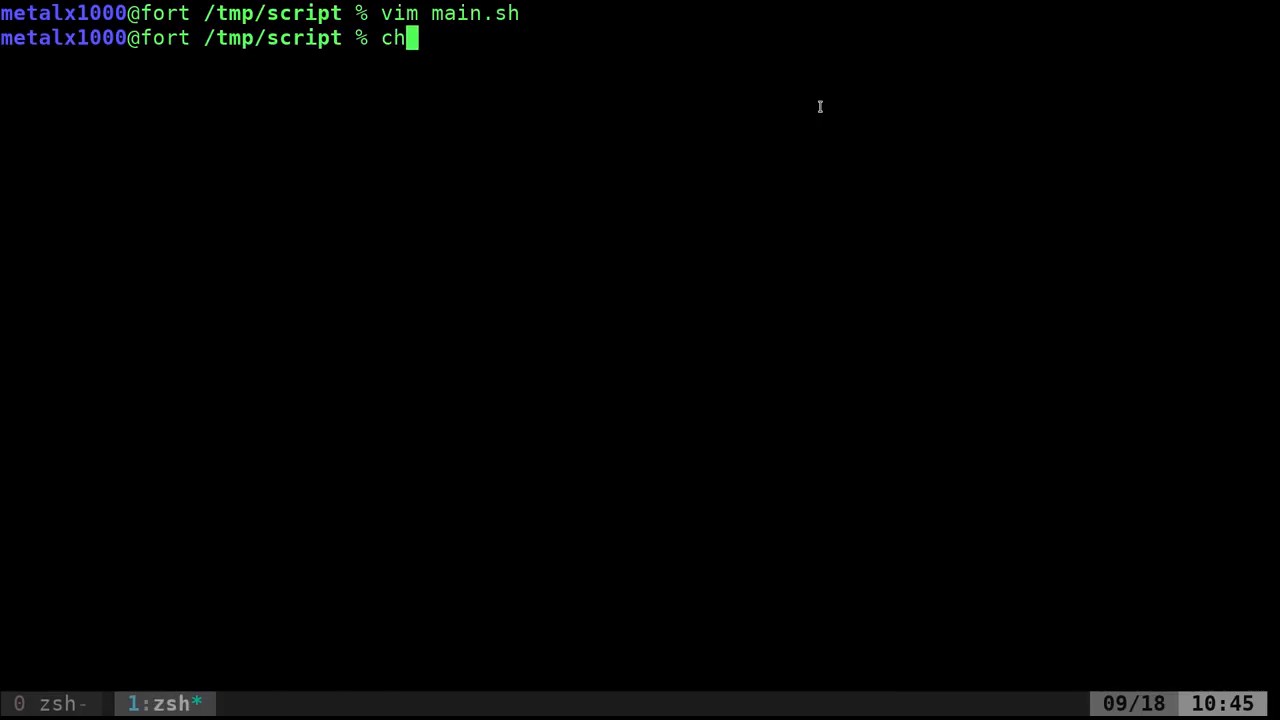
Make main.sh executable with chmod +x main.sh
{"action": "type", "text": "mod +x main.sh"}
{"action": "type", "text": "./main.sh"}
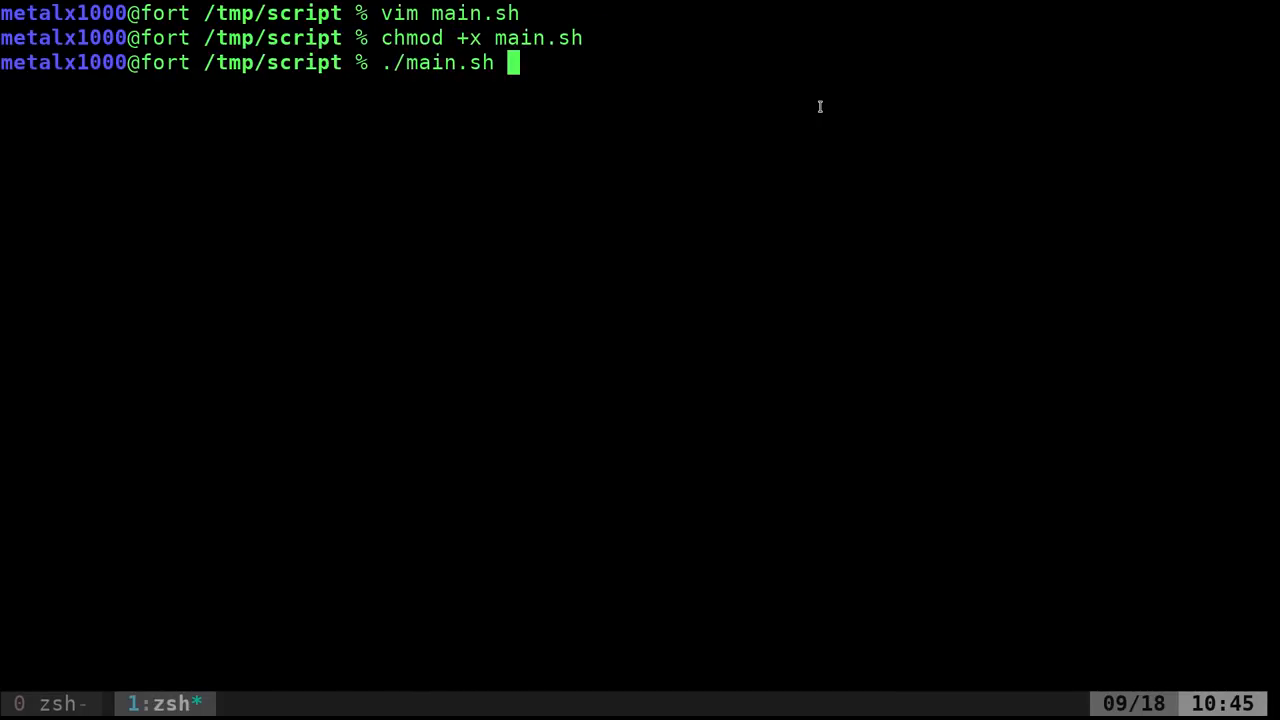
{"action": "key", "text": "Return"}
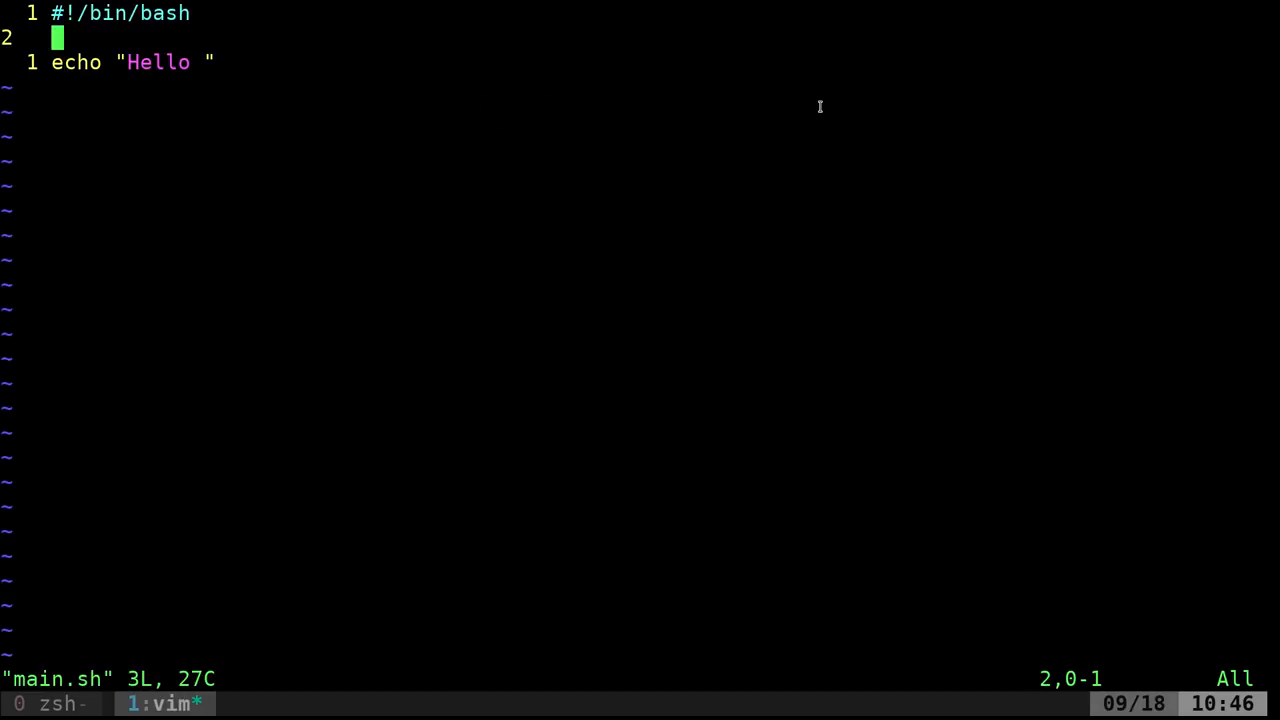
Insert $1 before the closing quote of the echo "Hello " line
{"action": "key", "text": "j"}
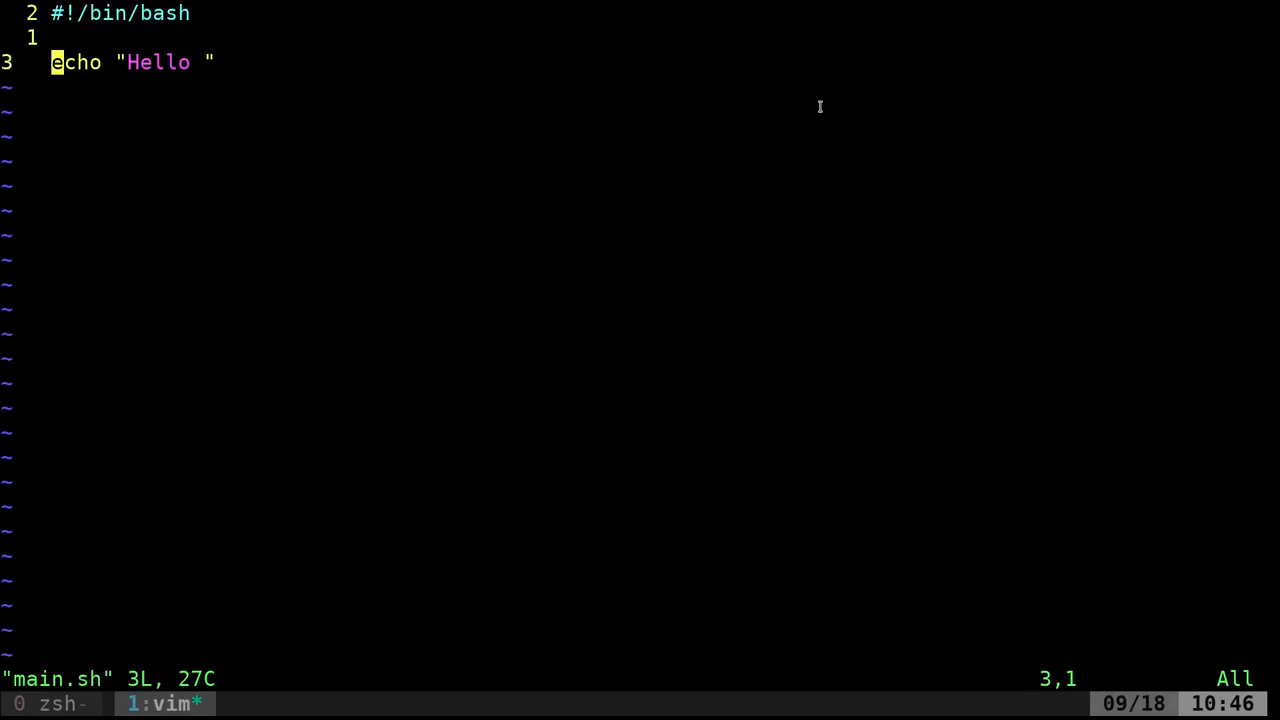
{"action": "key", "text": "a"}
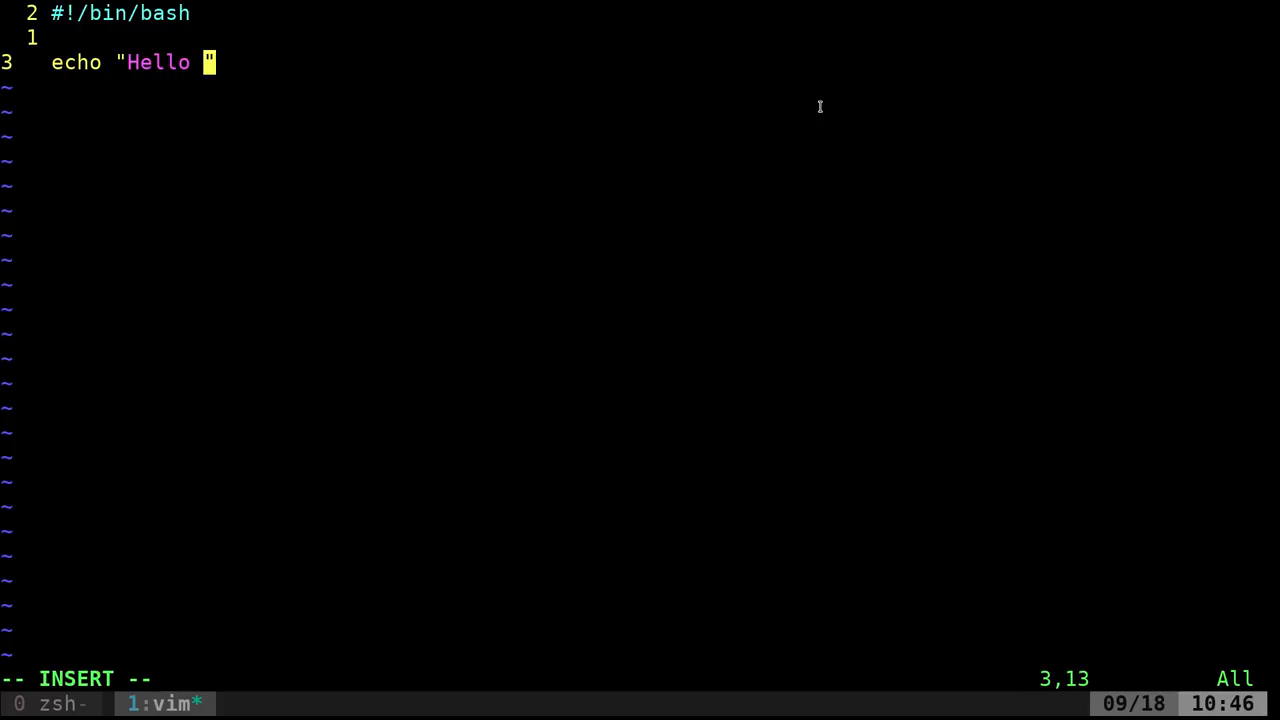
{"action": "type", "text": "$1"}
{"action": "type", "text": "./ma"}
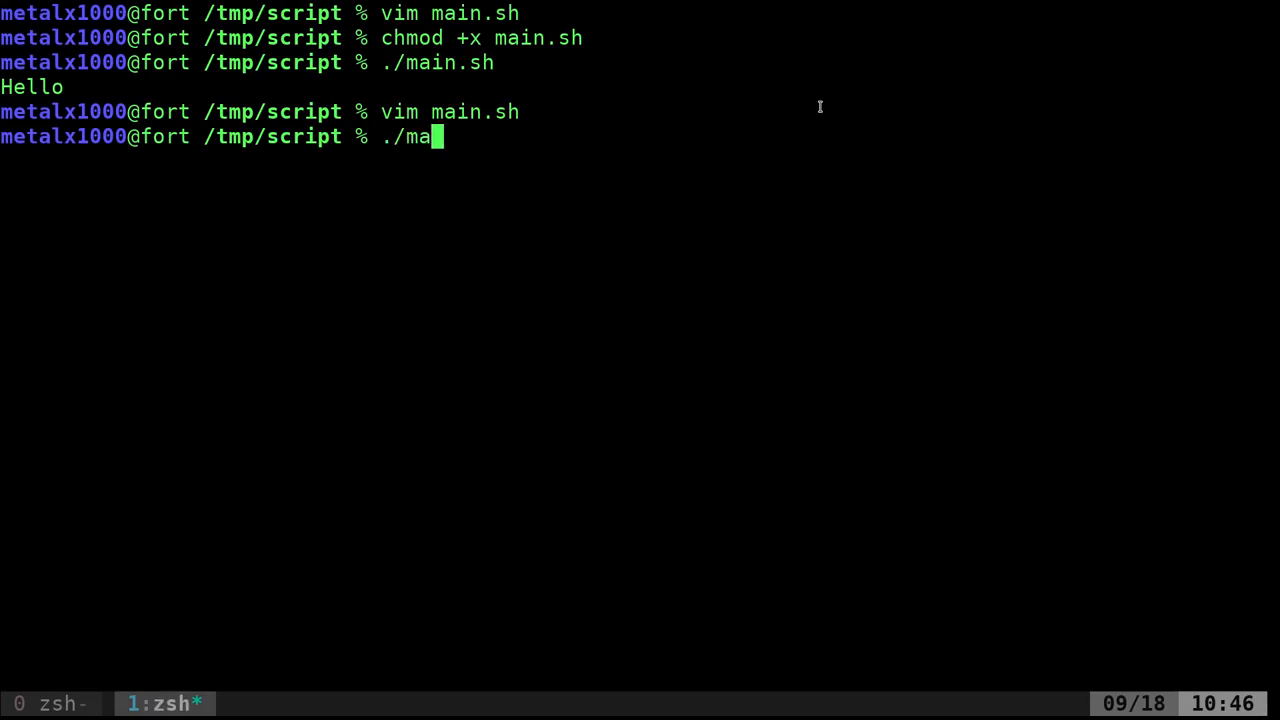
Run ./main.sh with no arguments, then with the single name Kris
{"action": "key", "text": "Tab"}
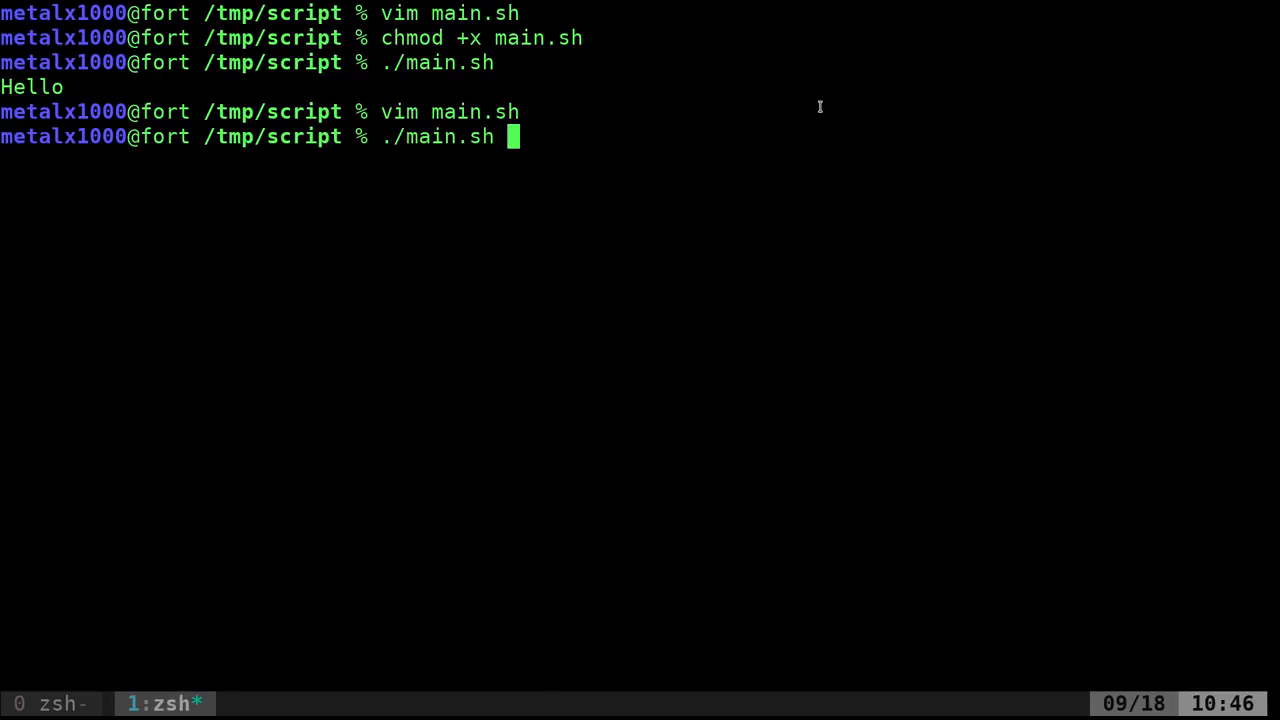
{"action": "key", "text": "Return"}
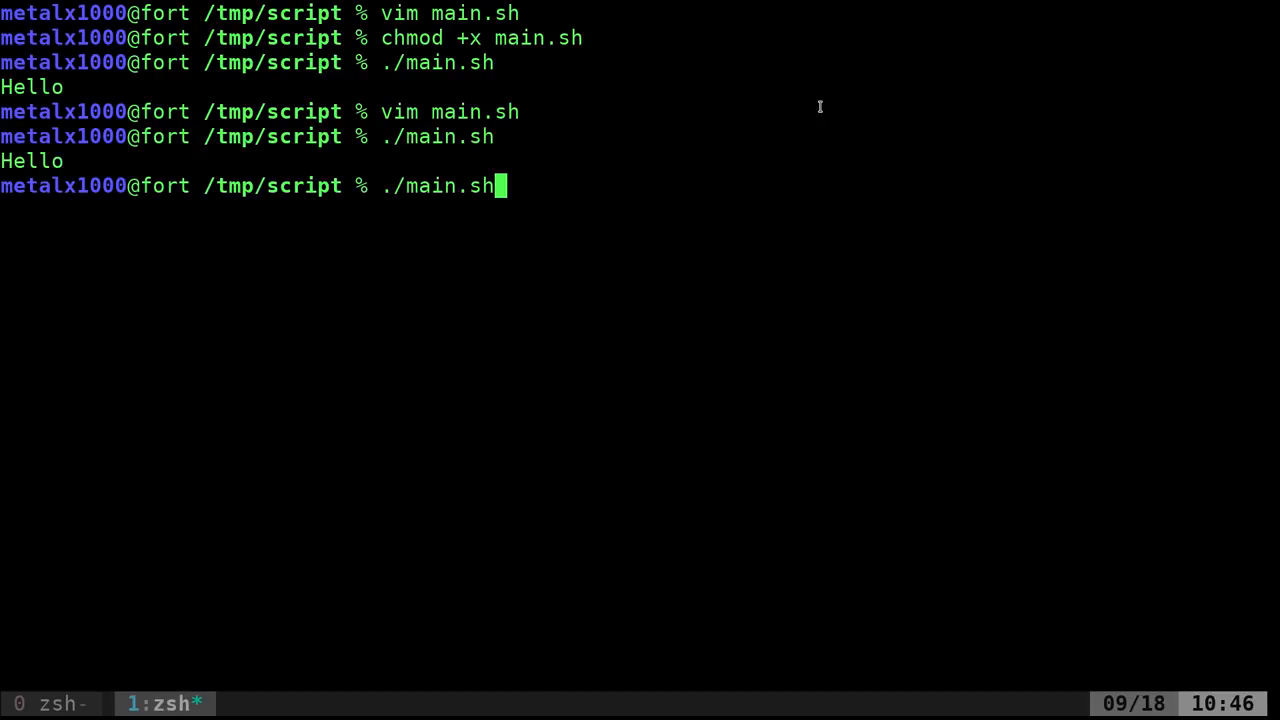
{"action": "type", "text": "Kris"}
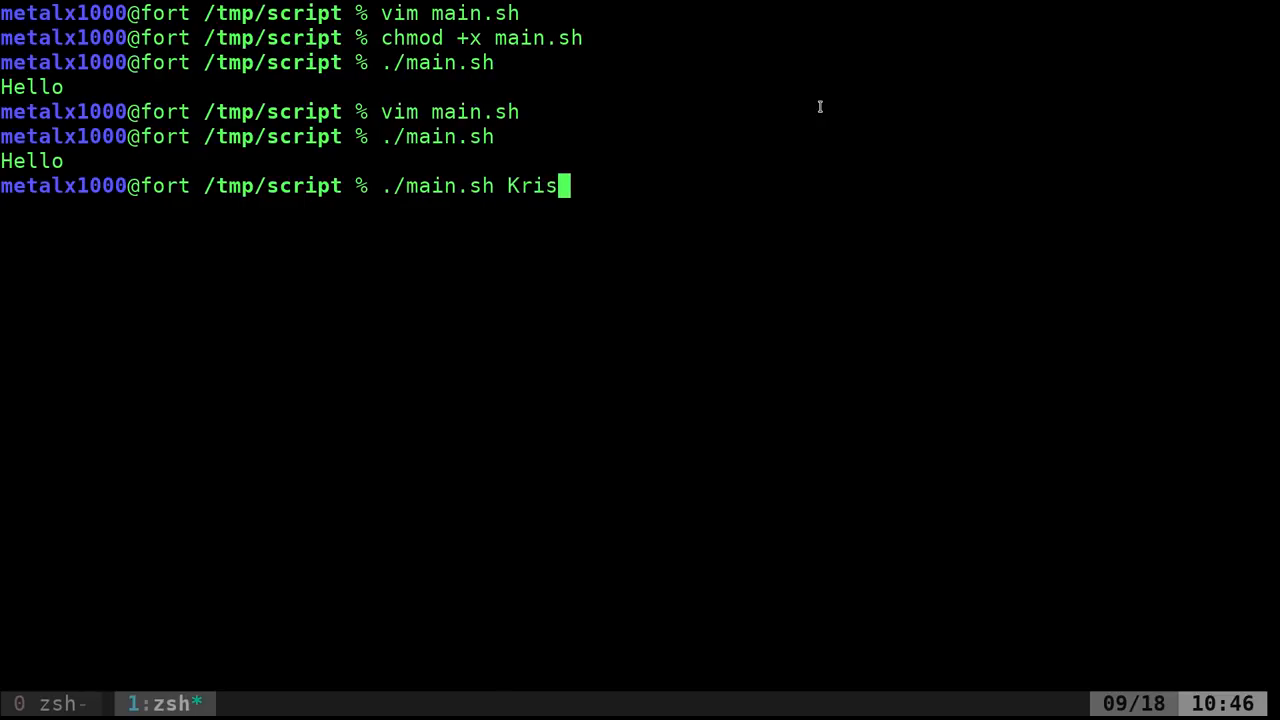
{"action": "key", "text": "Return"}
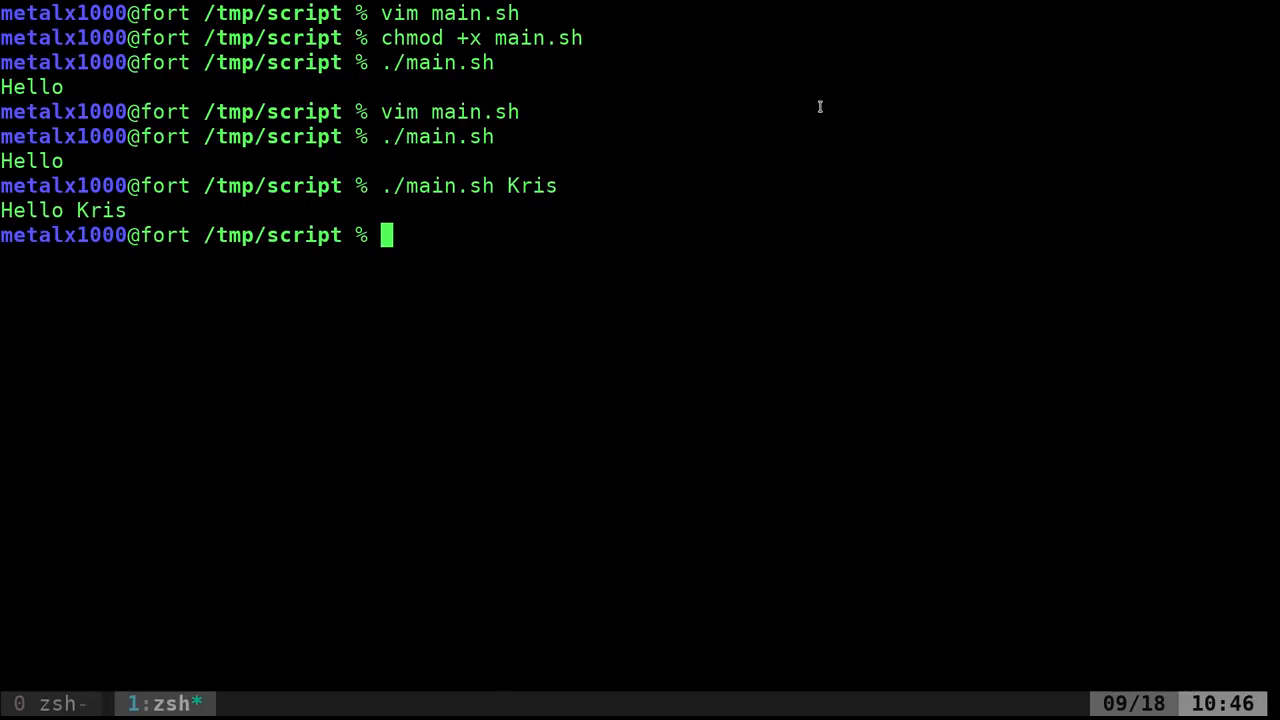
Run main.sh with Kris and John unquoted, then with "Kris and John" quoted
{"action": "key", "text": "Up"}
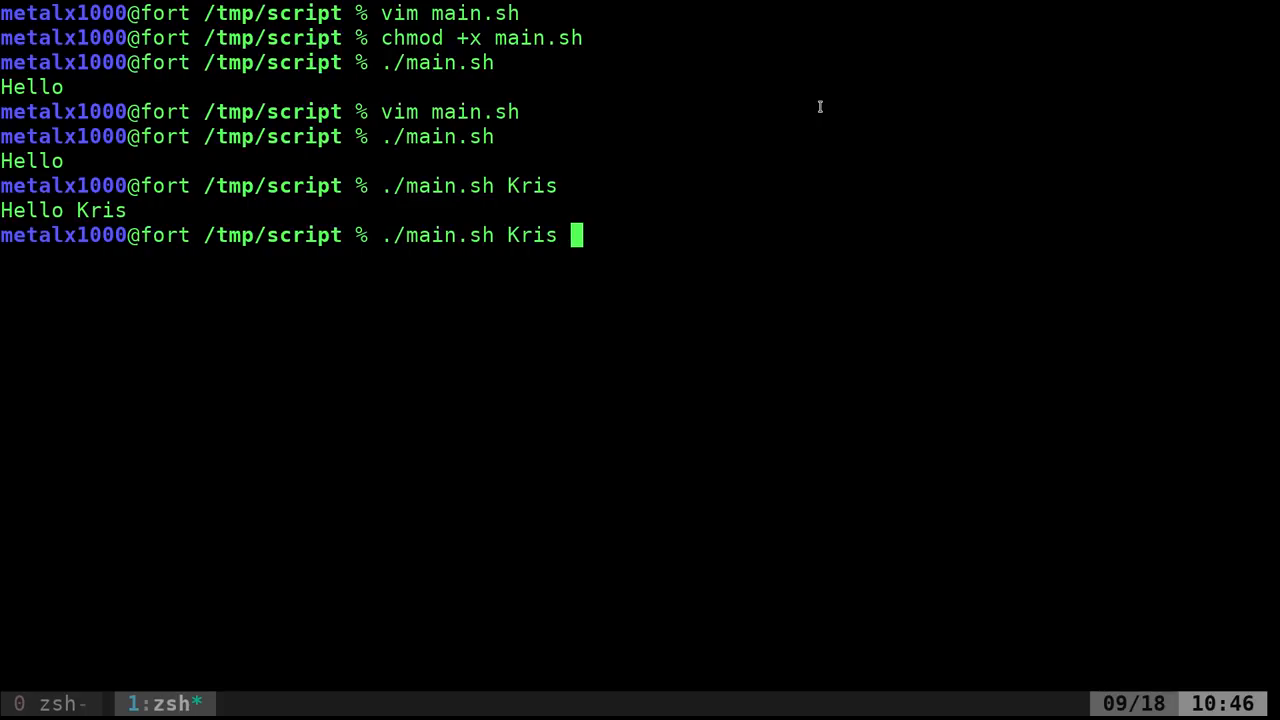
{"action": "type", "text": "and"}
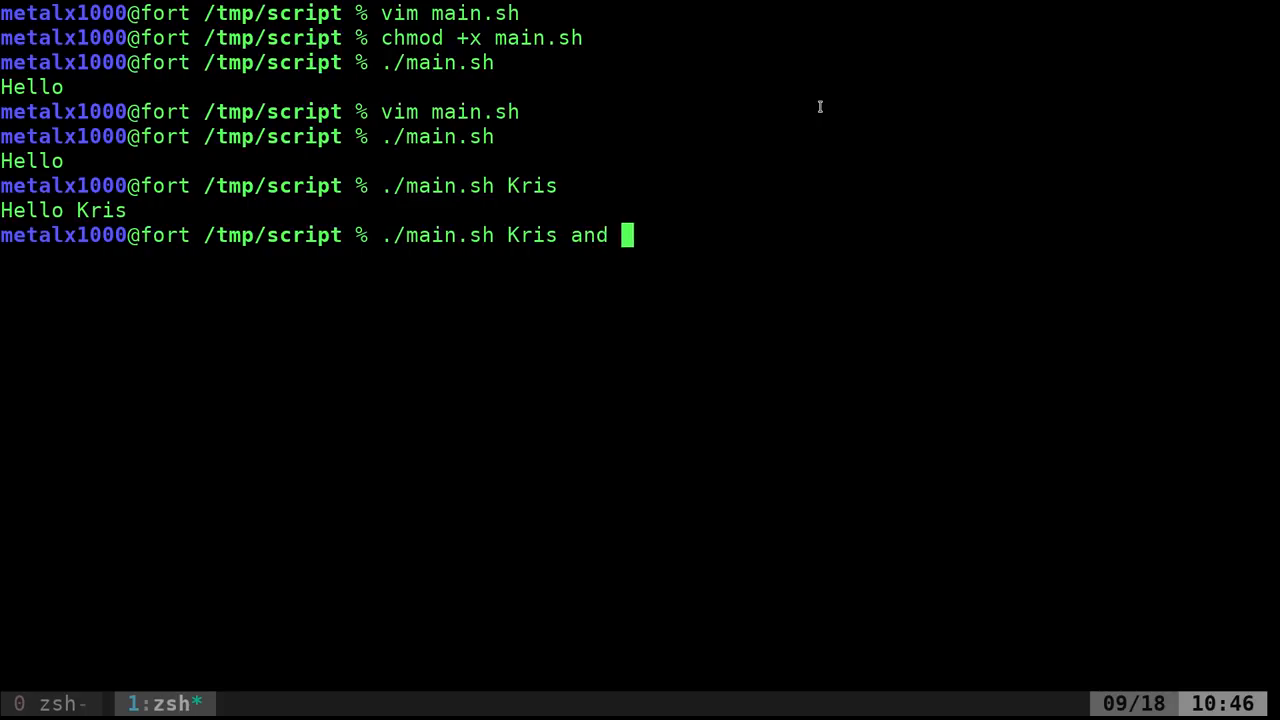
{"action": "type", "text": "Joh"}
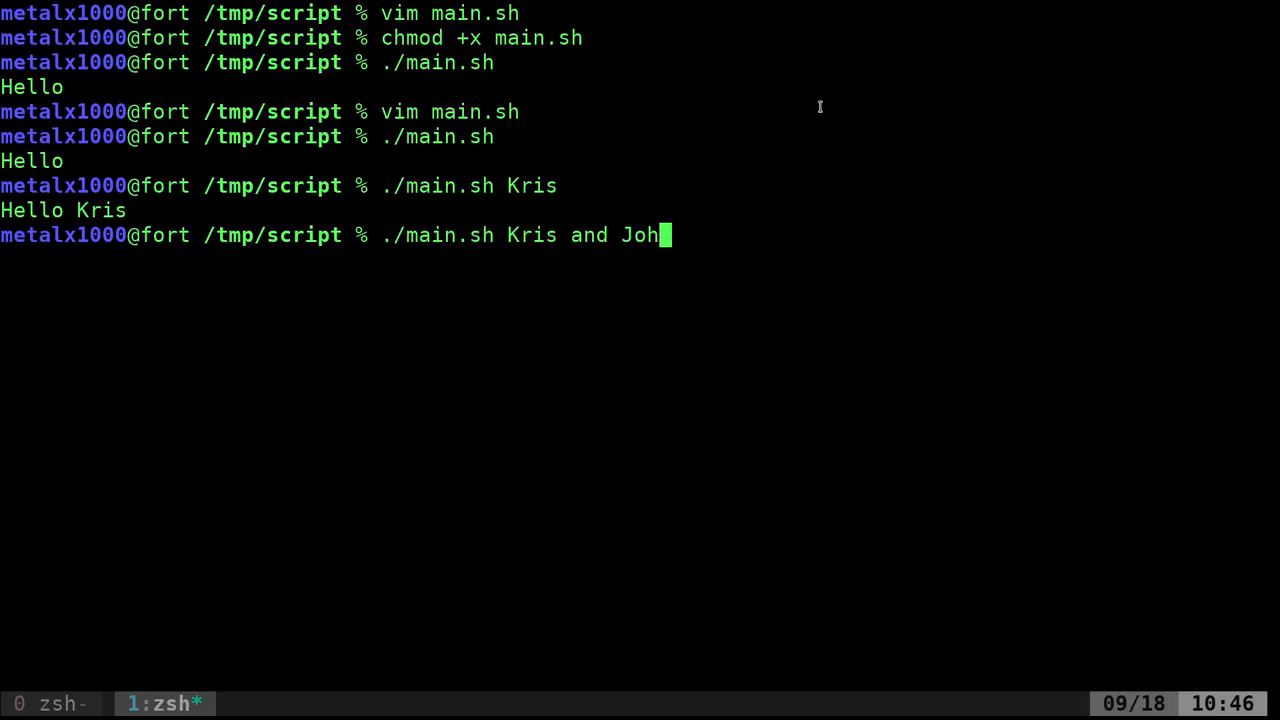
{"action": "key", "text": "Return"}
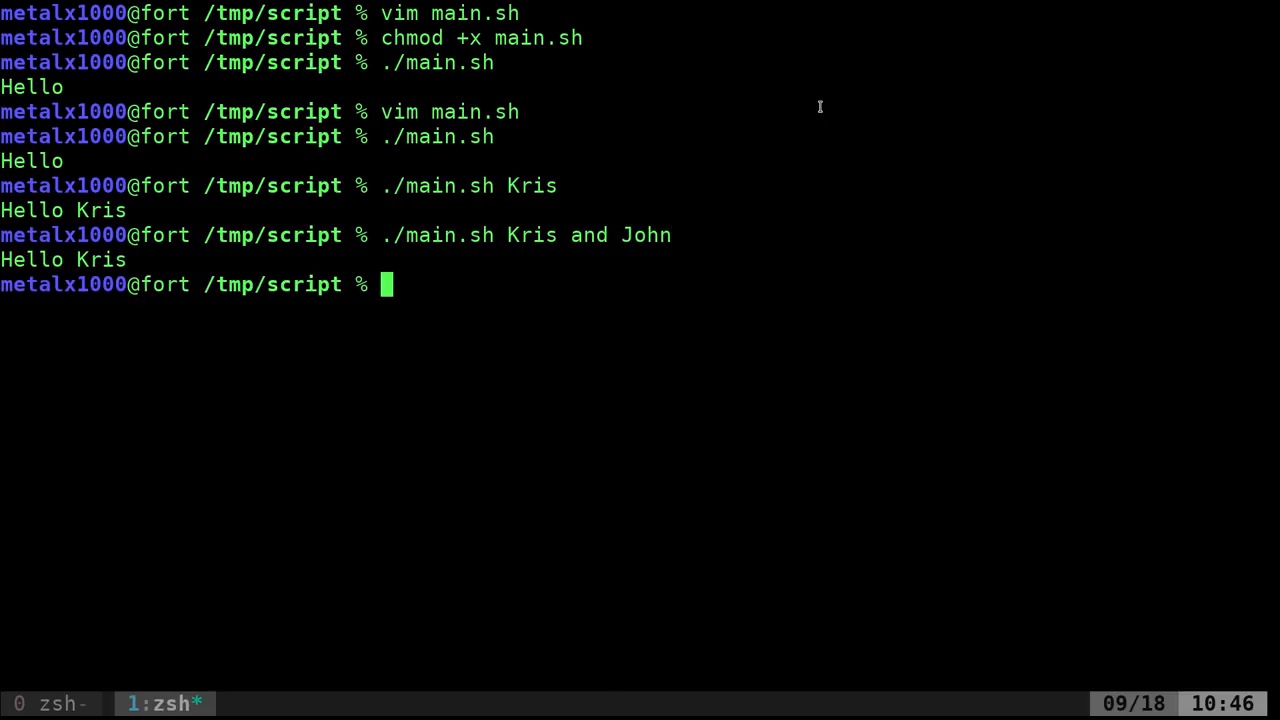
{"action": "double_click", "coordinate": [531, 235]}
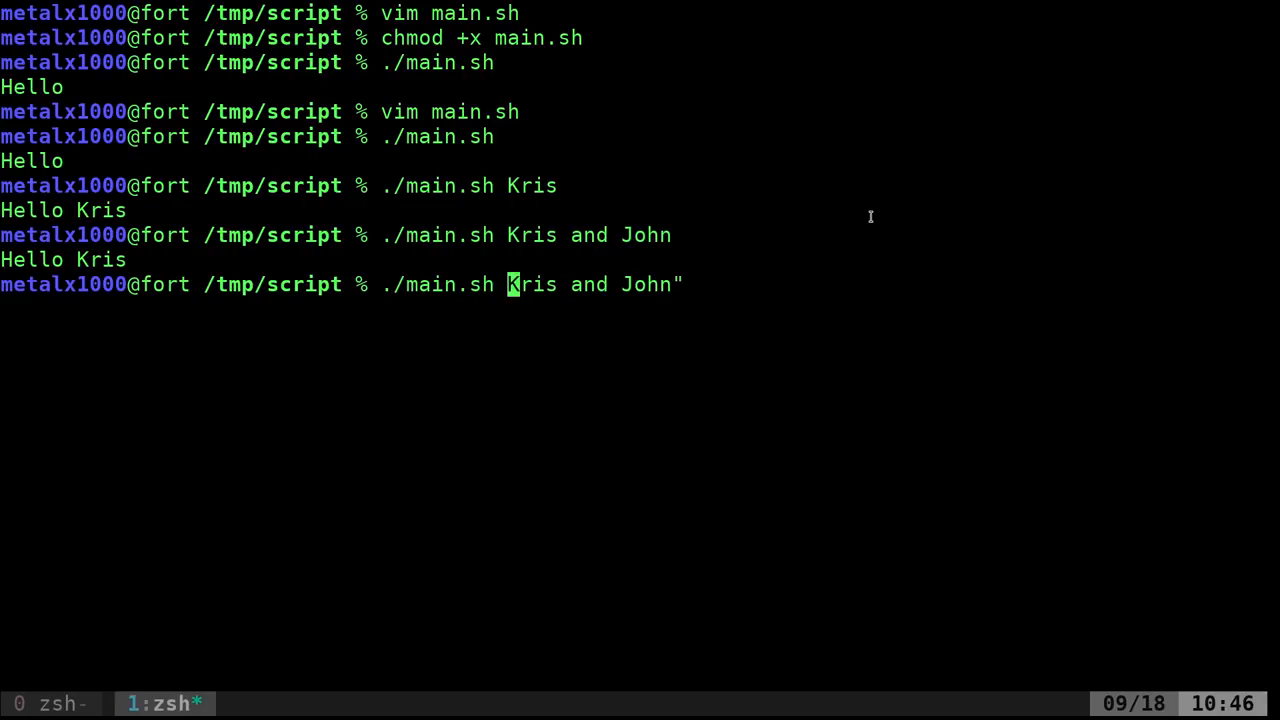
{"action": "key", "text": "Return"}
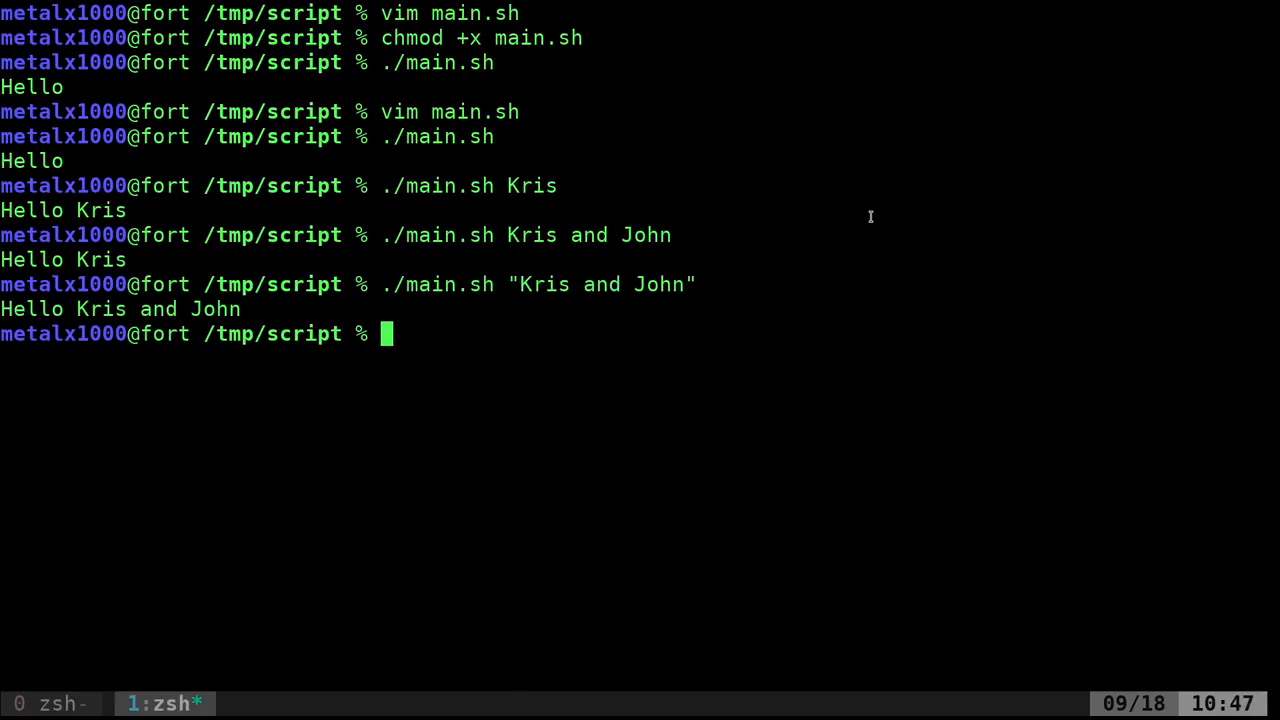
{"action": "type", "text": "./main.sh \"Kris and John\""}
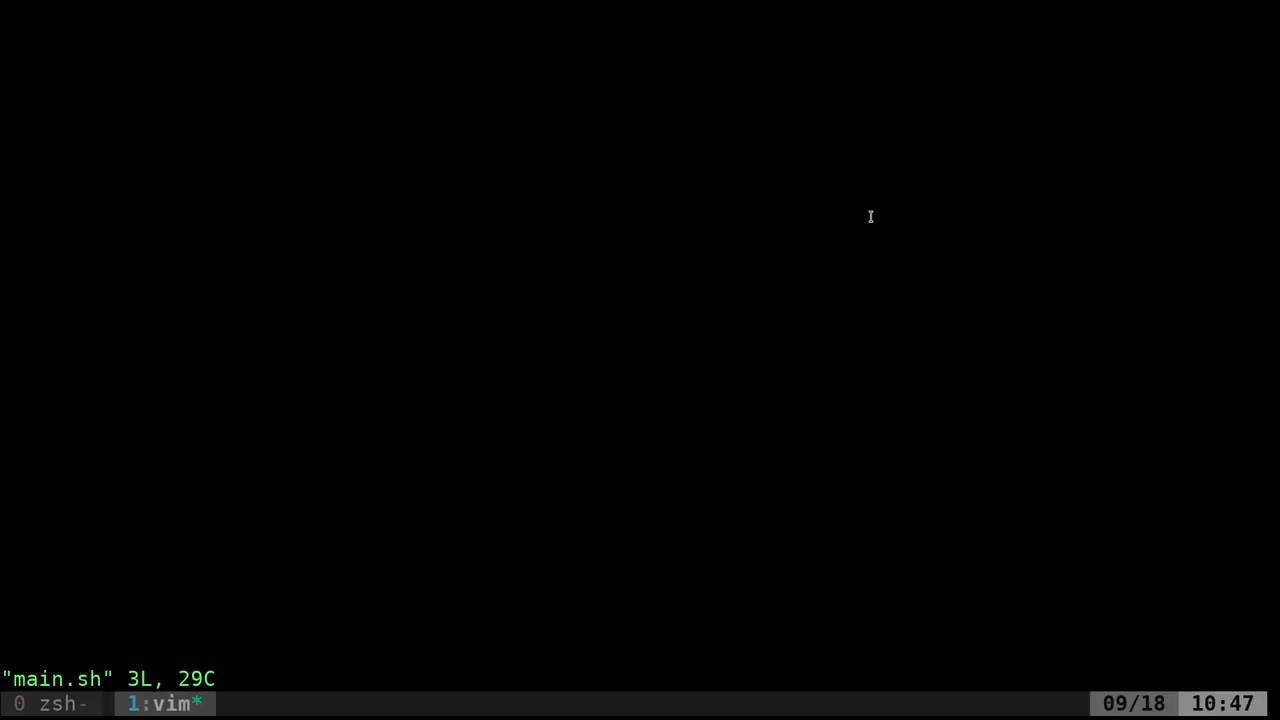
Append $2 and $3 after $1 inside the echo line's quotes
{"action": "key", "text": "i"}
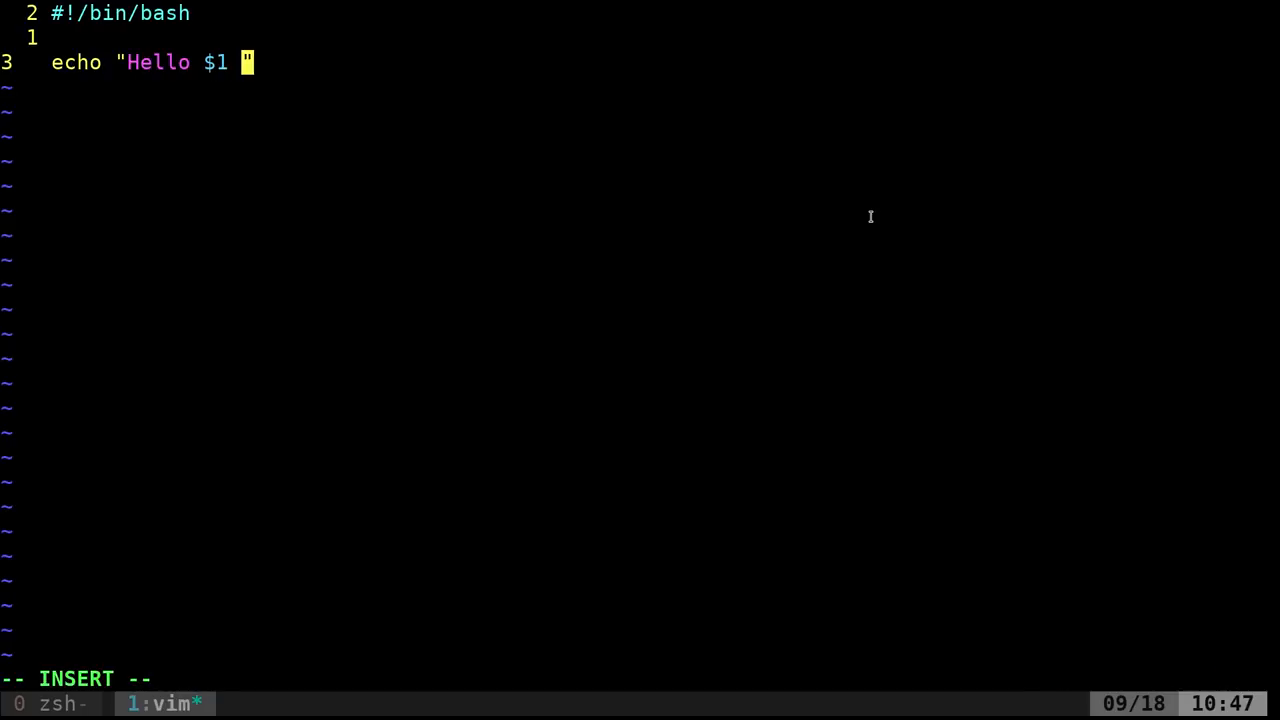
{"action": "type", "text": "$2"}
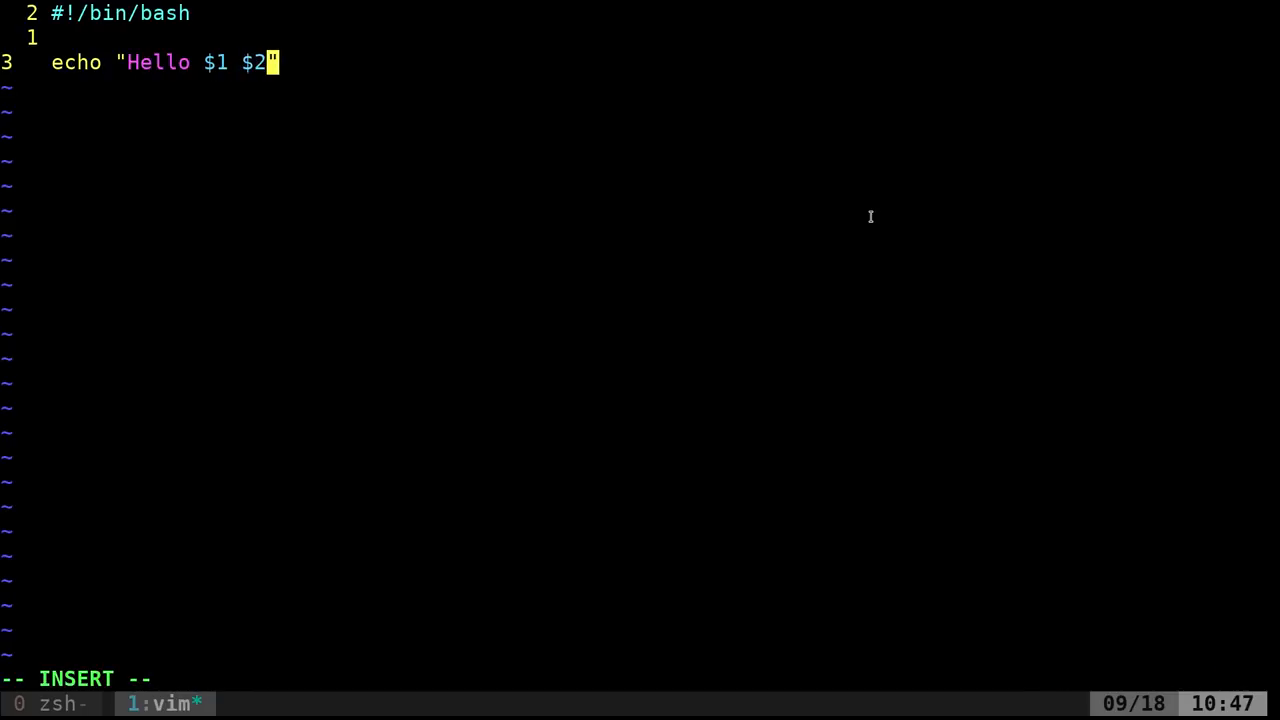
{"action": "type", "text": "$3"}
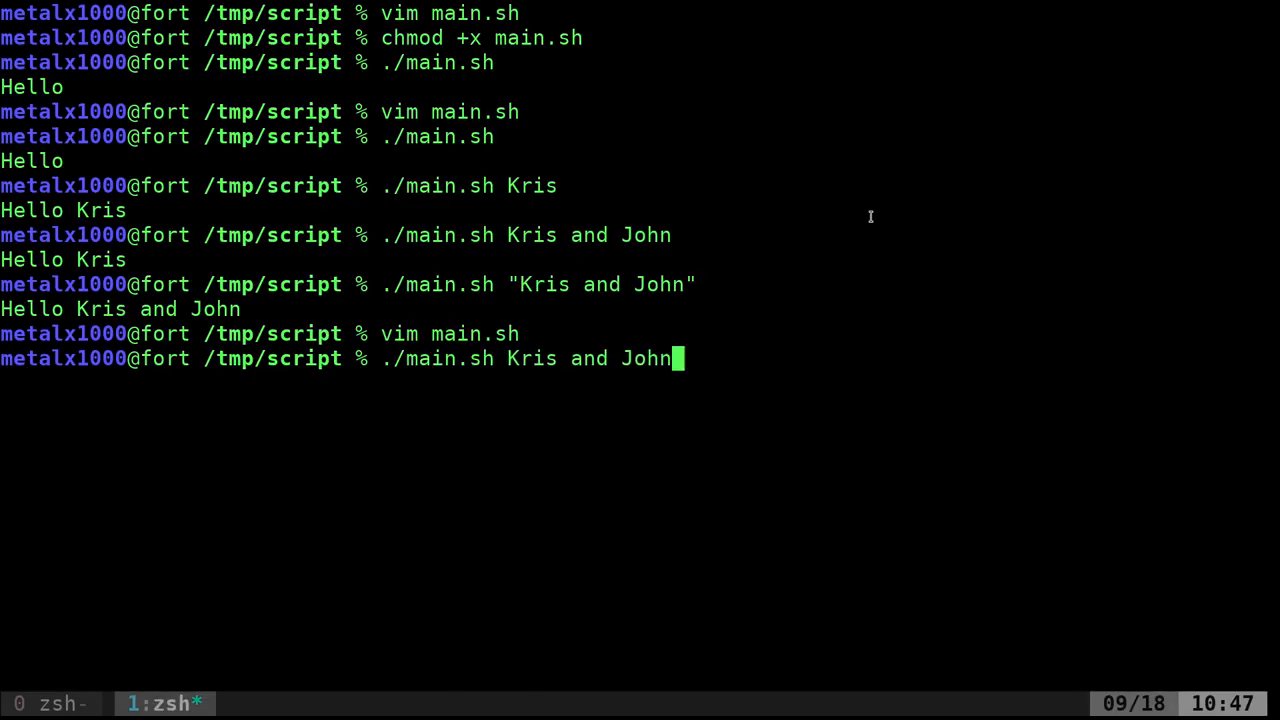
Run main.sh with Kris and John unquoted and quoted, then reopen main.sh in vim
{"action": "key", "text": "Return"}
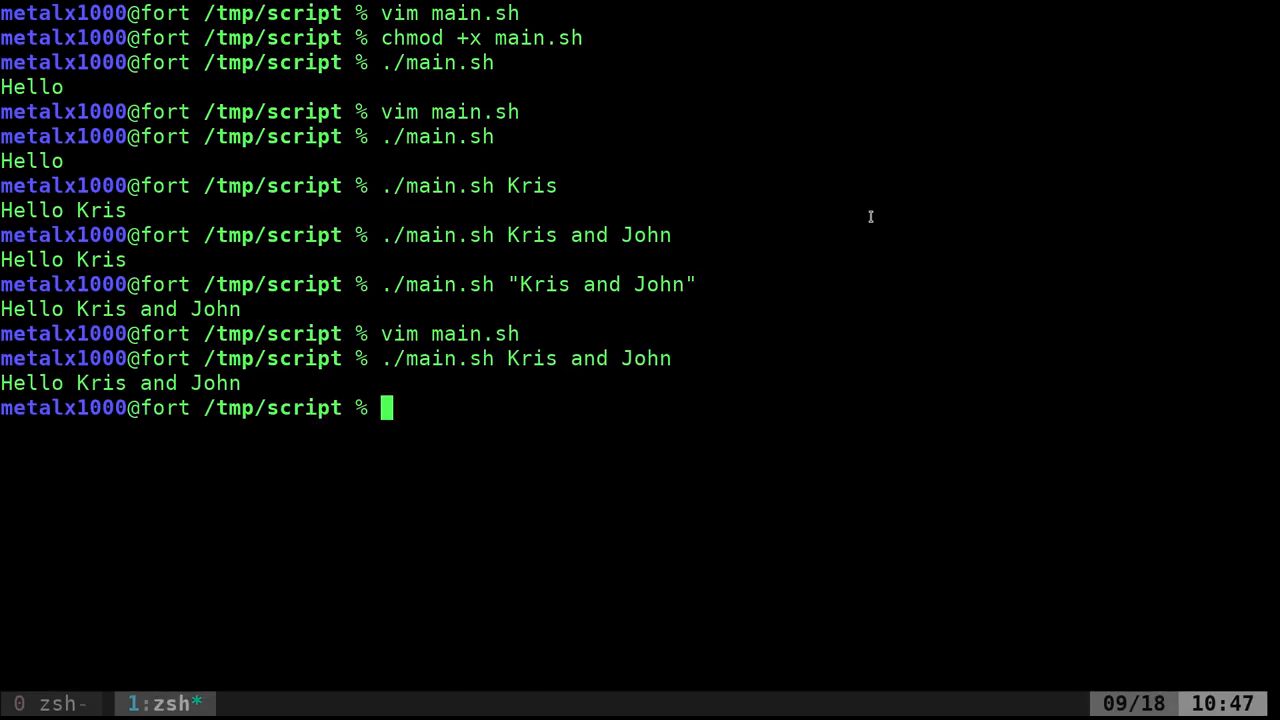
{"action": "type", "text": "./main.sh \"Kris and John\""}
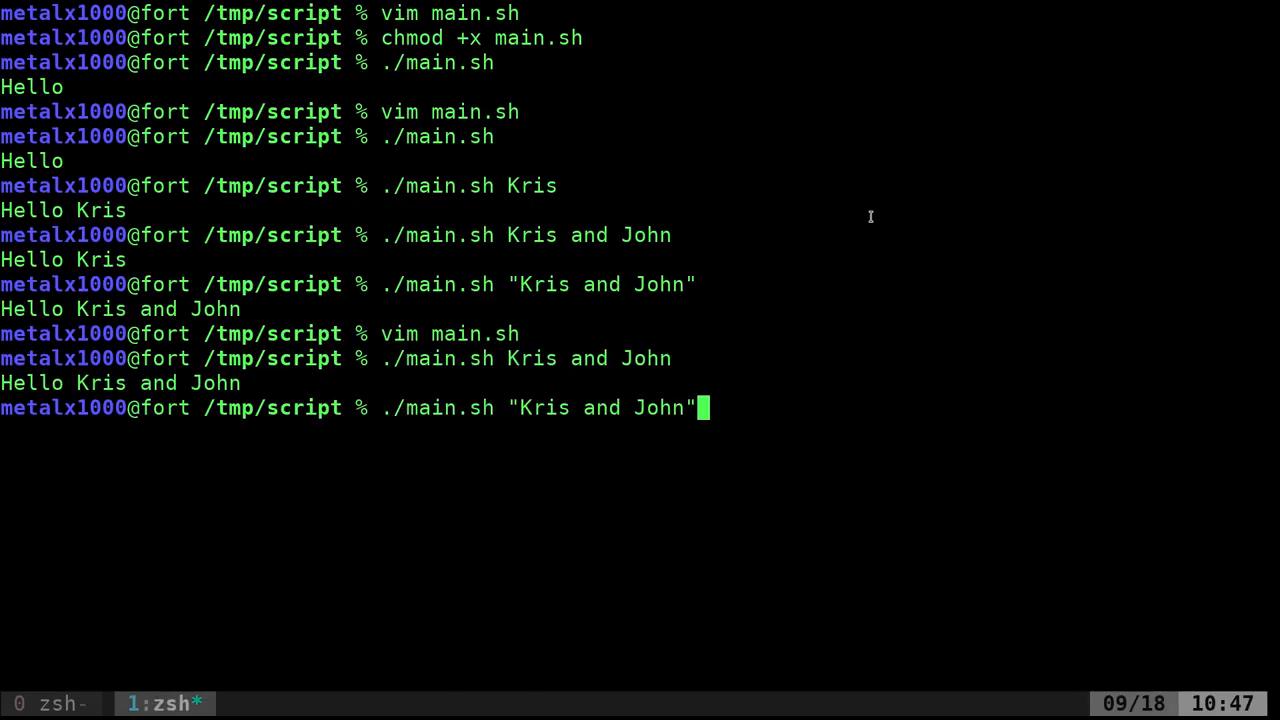
{"action": "key", "text": "Return"}
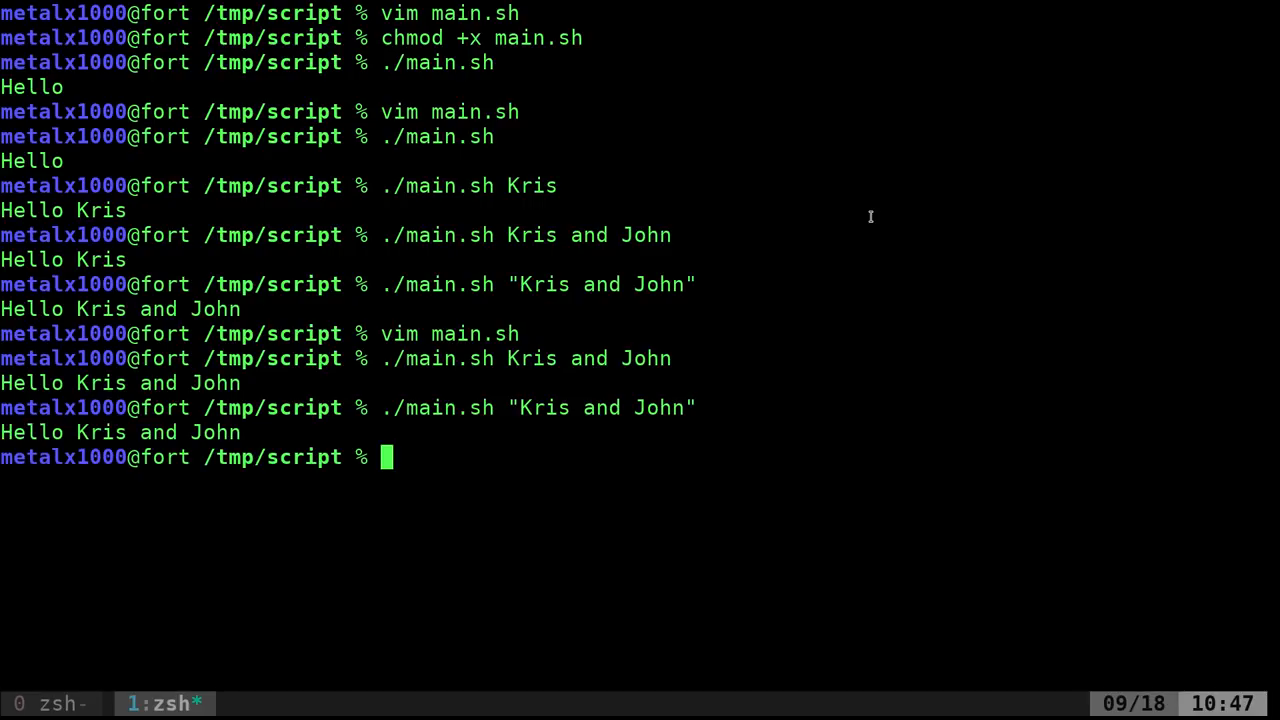
{"action": "type", "text": "vim main.sh"}
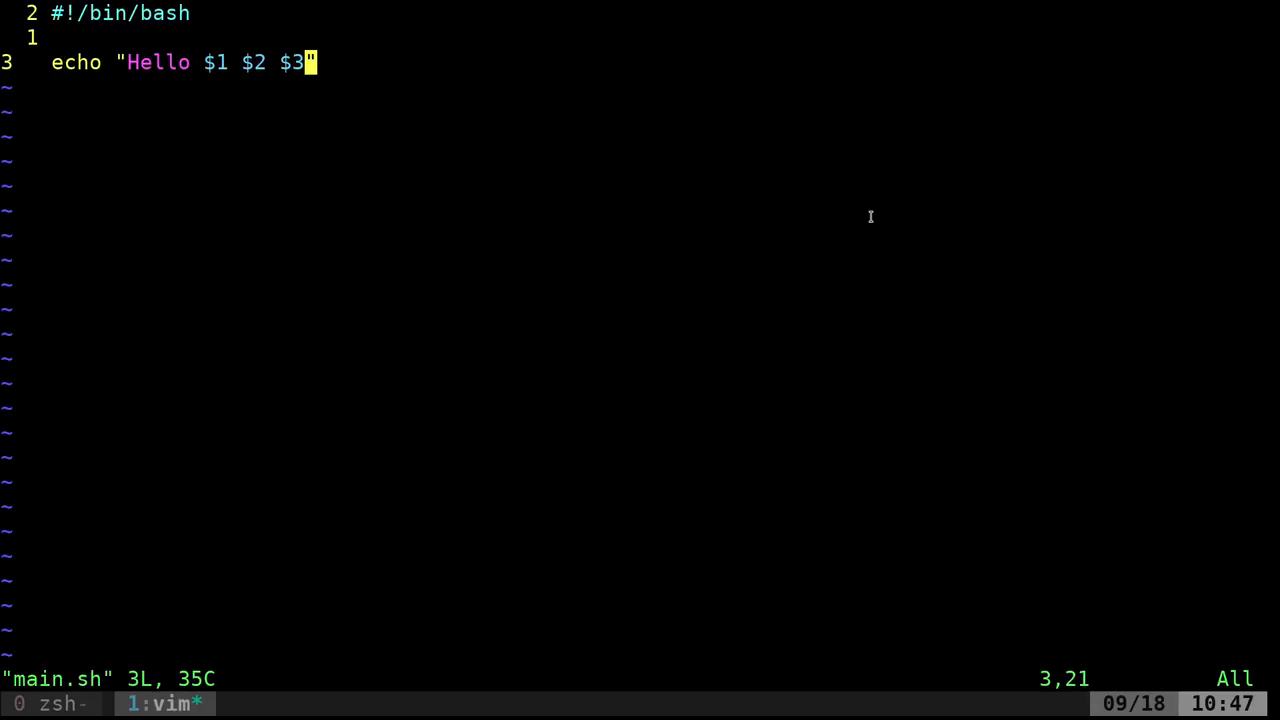
Enter insert mode and leave main.sh with the Hello $1 $2 $3 line unchanged
{"action": "key", "text": "i"}
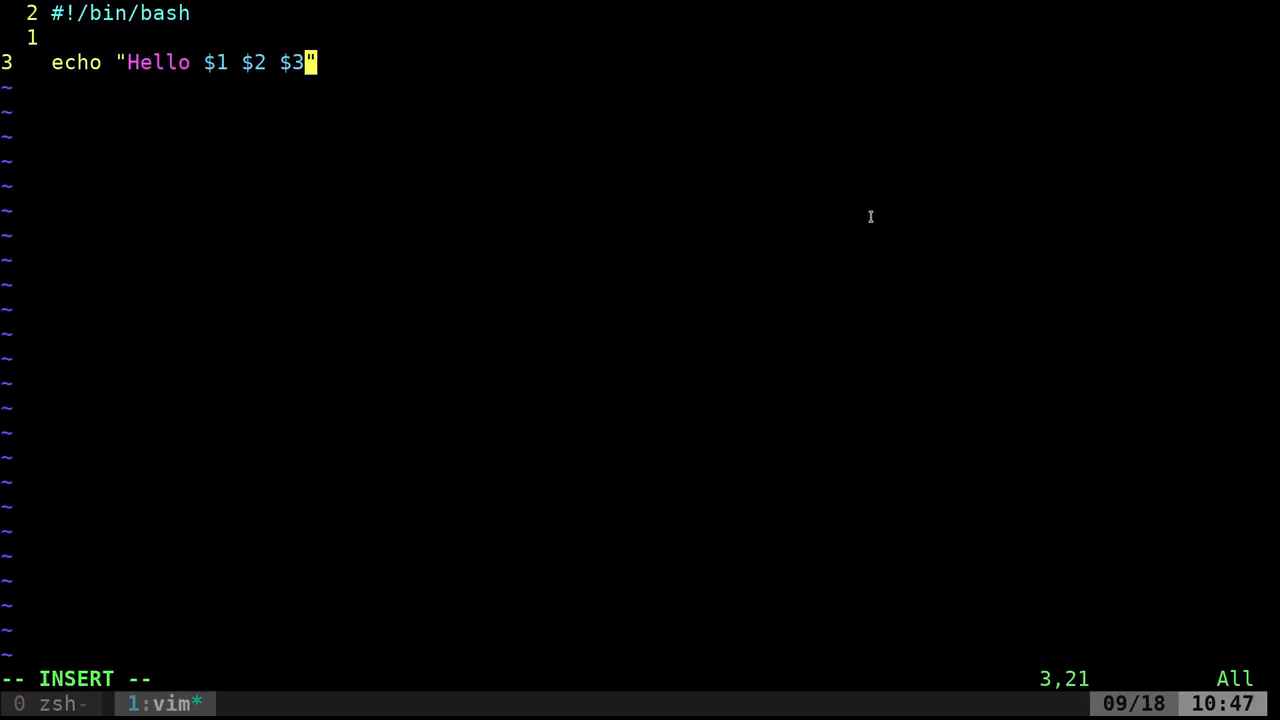
{"action": "key", "text": "BackSpace"}
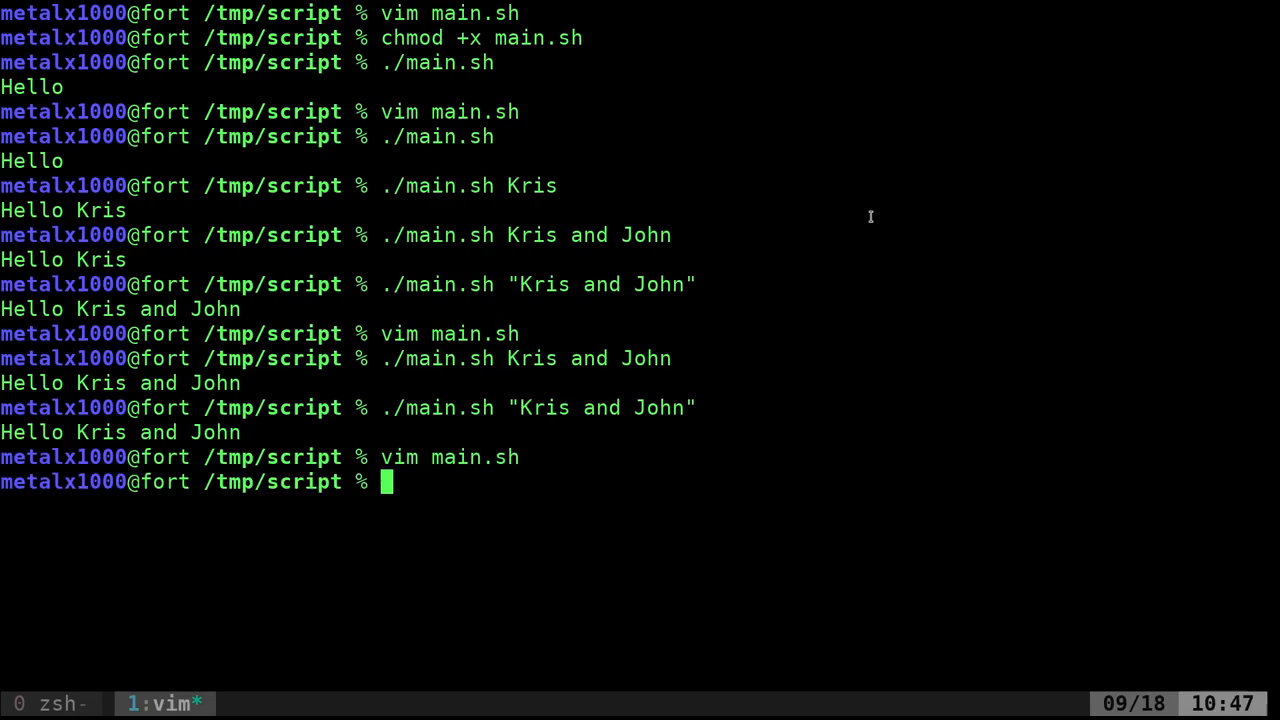
Run main.sh with "Kris and John" quoted and unquoted, adding extra words like 'just type more things'
{"action": "type", "text": "./main.sh \"Kris and John\""}
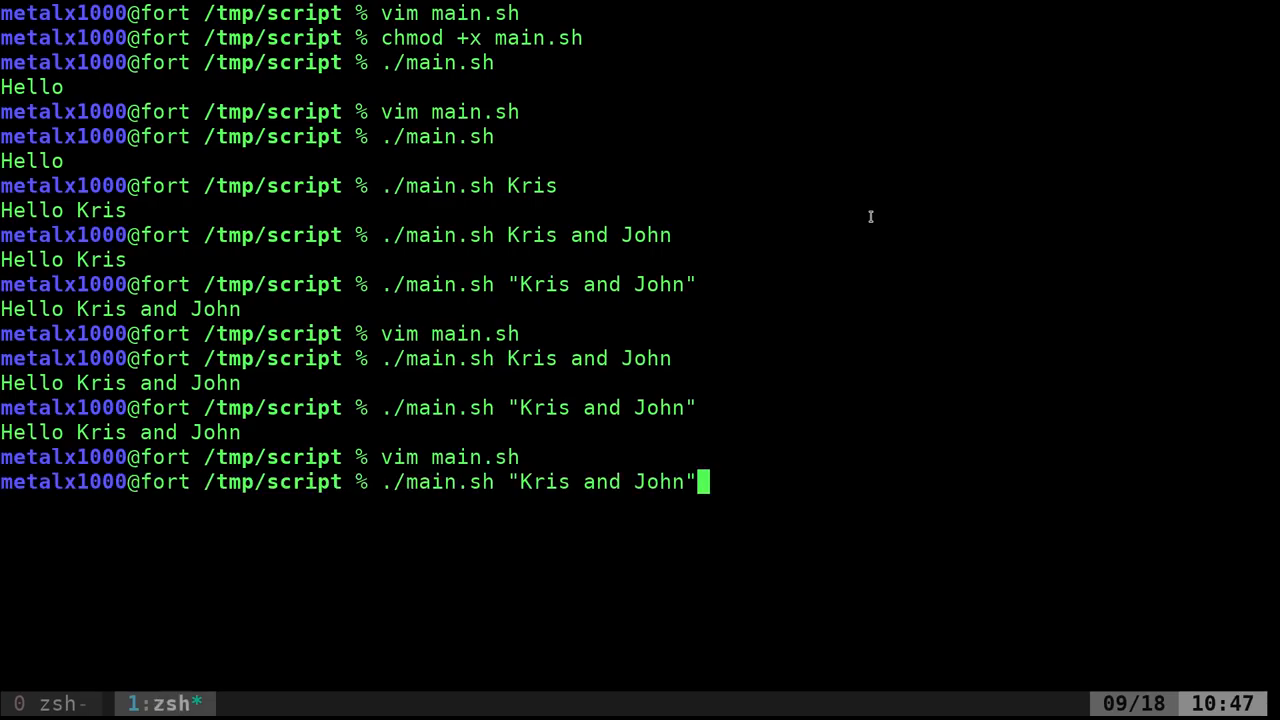
{"action": "key", "text": "Return"}
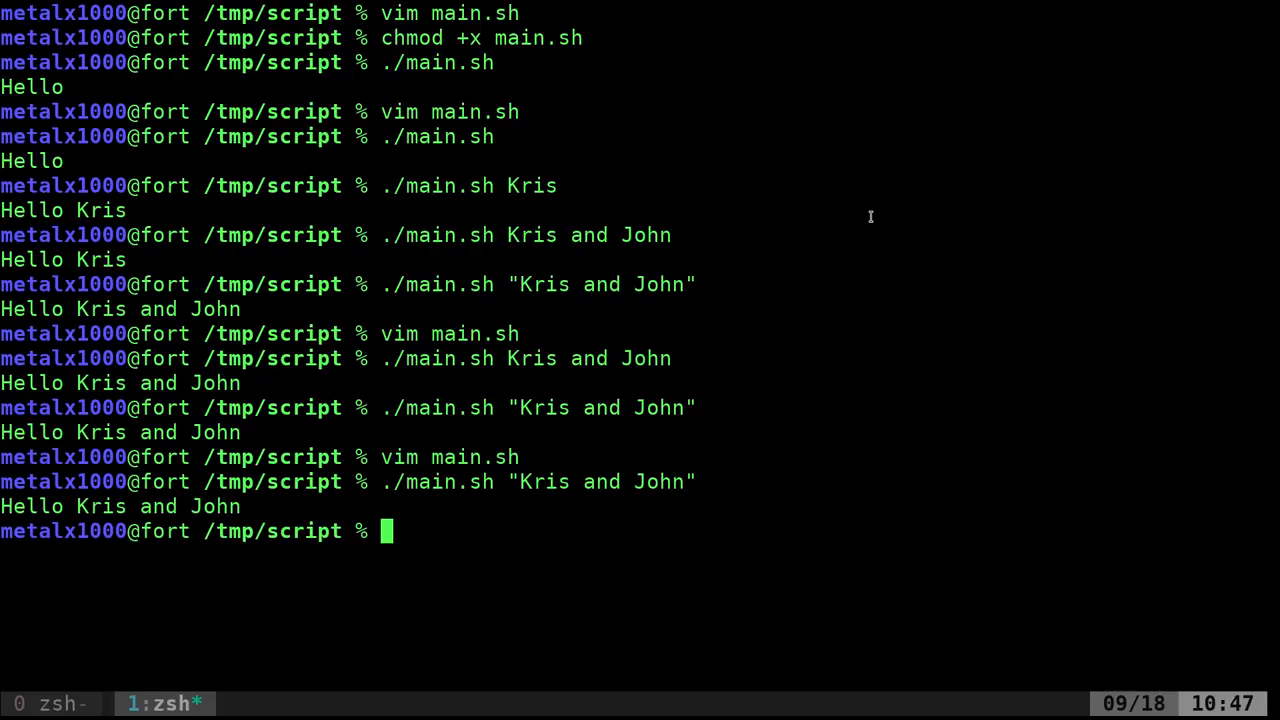
{"action": "type", "text": "./main.sh \"Kris and John"}
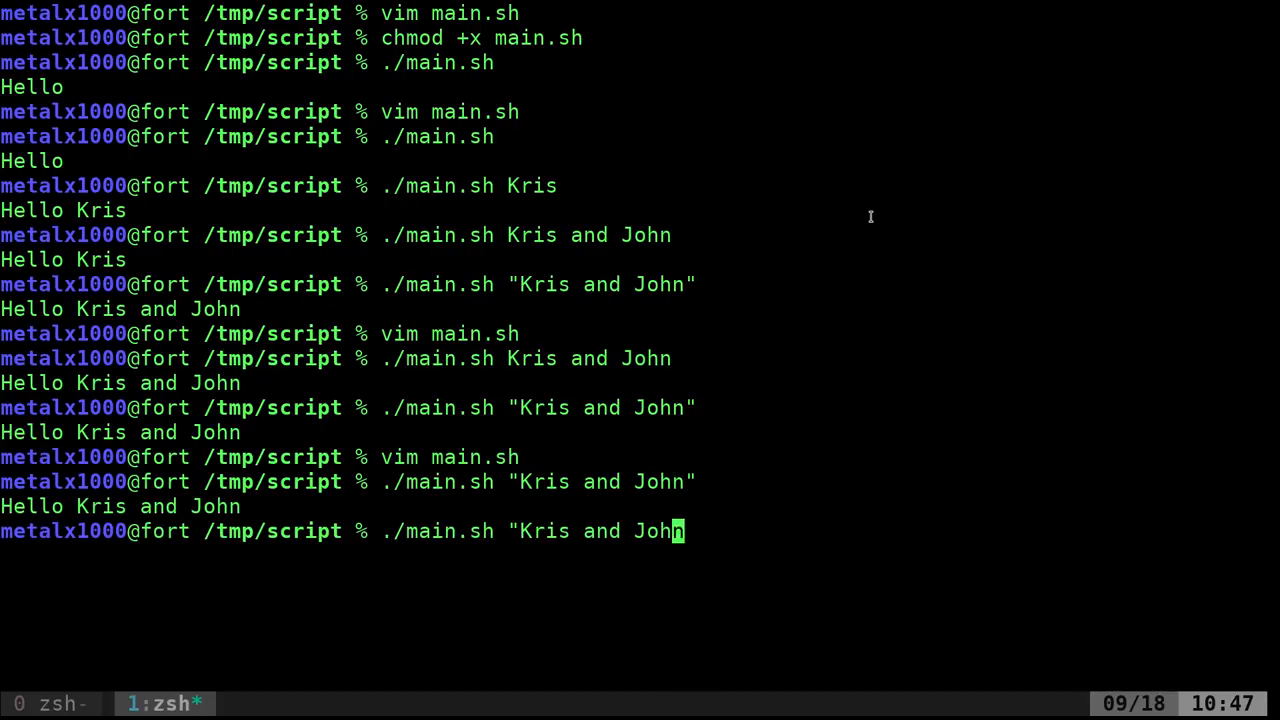
{"action": "key", "text": "Return"}
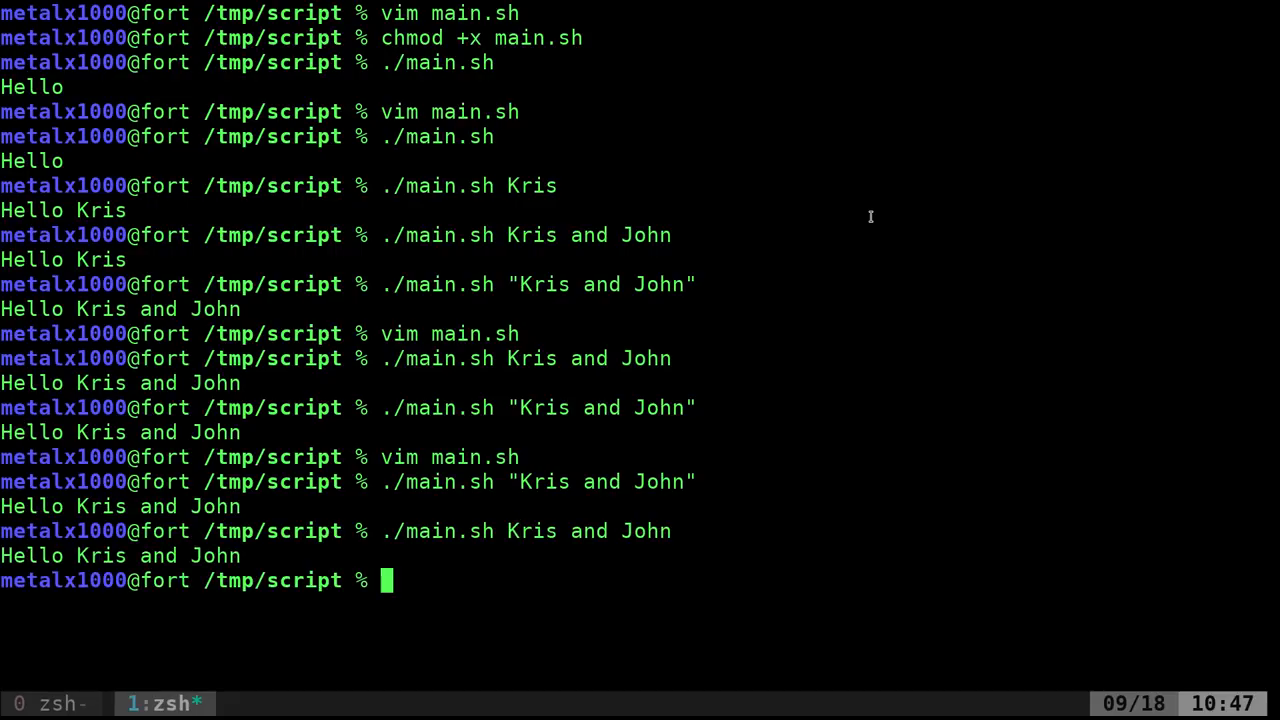
{"action": "type", "text": "./main.sh Kris and John"}
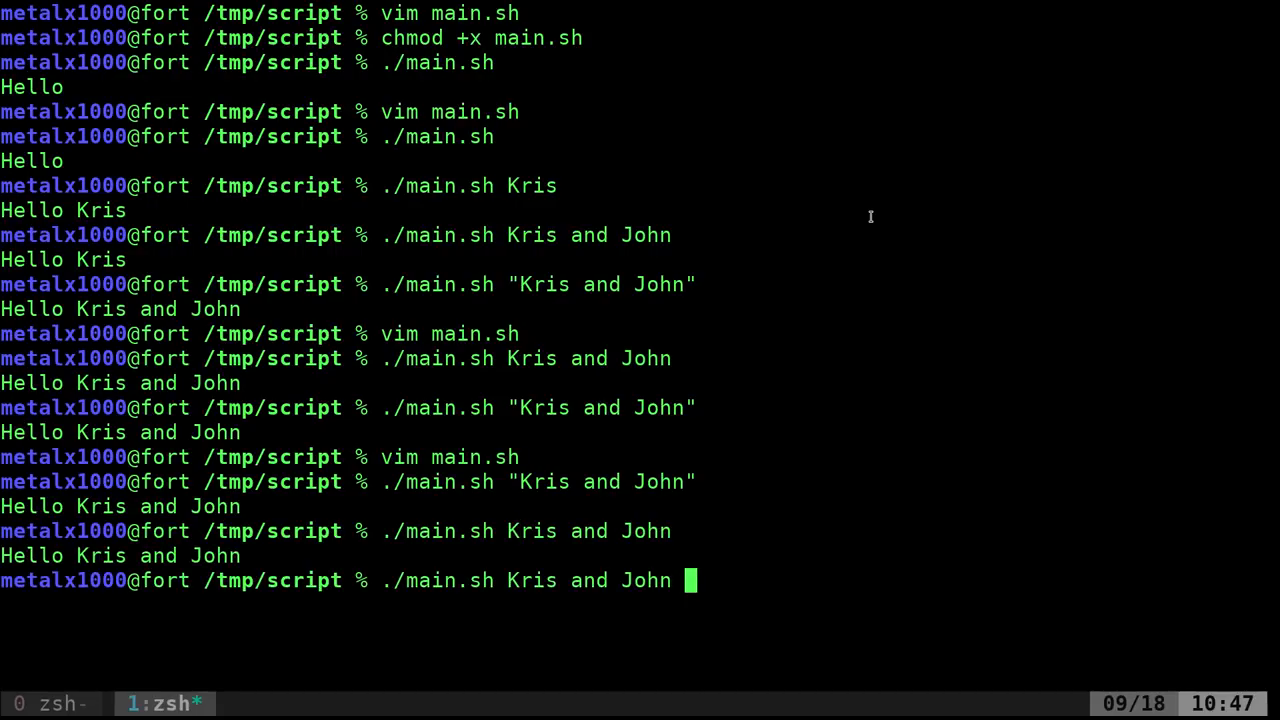
{"action": "type", "text": "just type"}
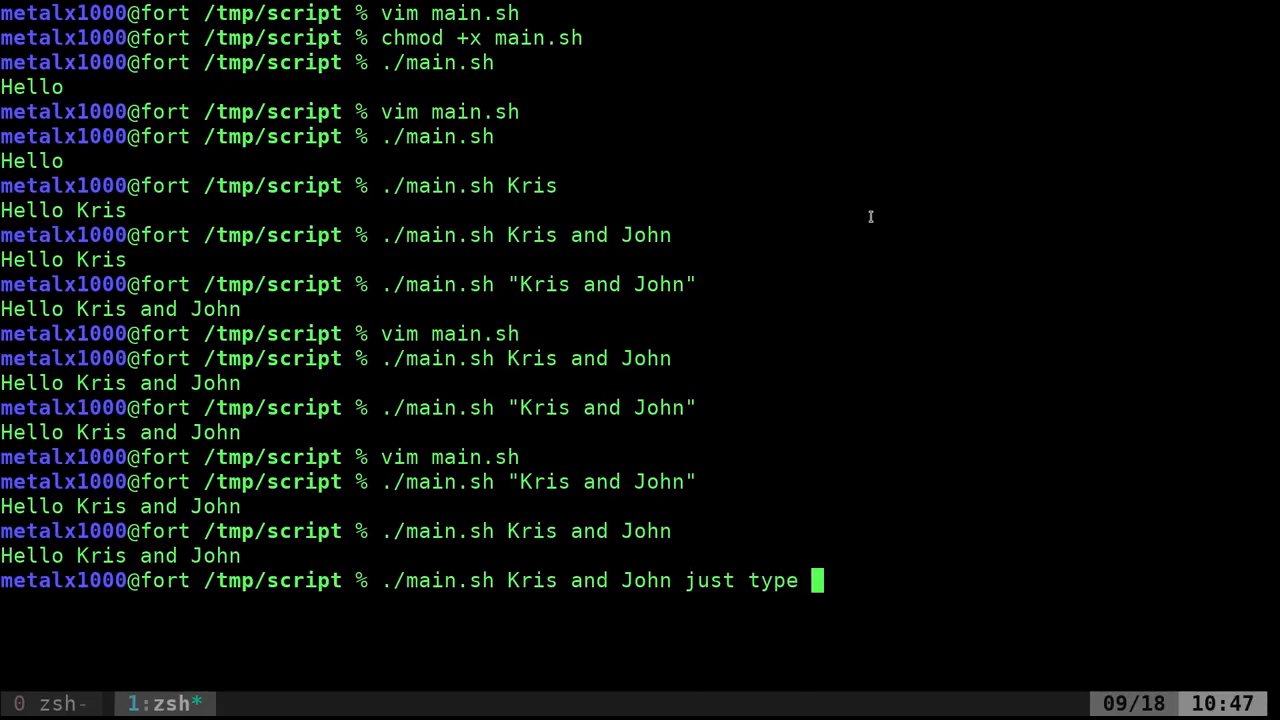
{"action": "type", "text": "more things"}
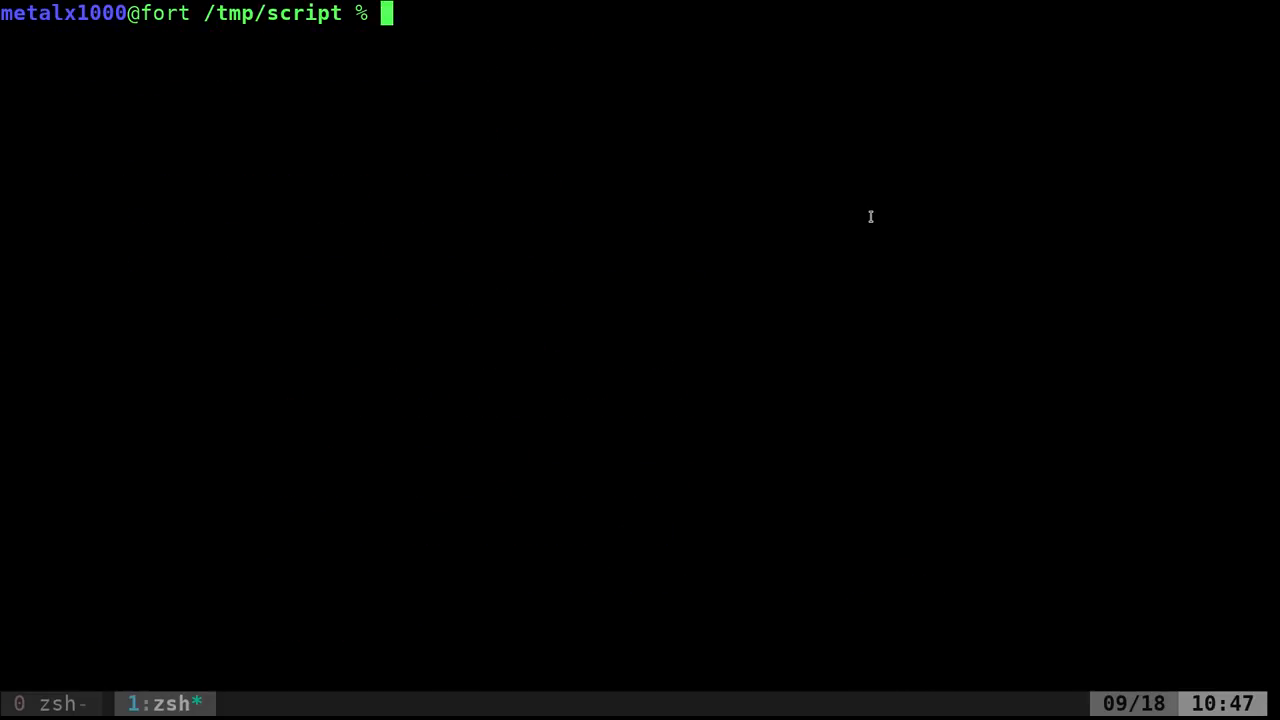
Change the greeting to echo "Hello $1" and start a second echo "Hello $2" line
{"action": "type", "text": "./main.sh \"Kris and John\""}
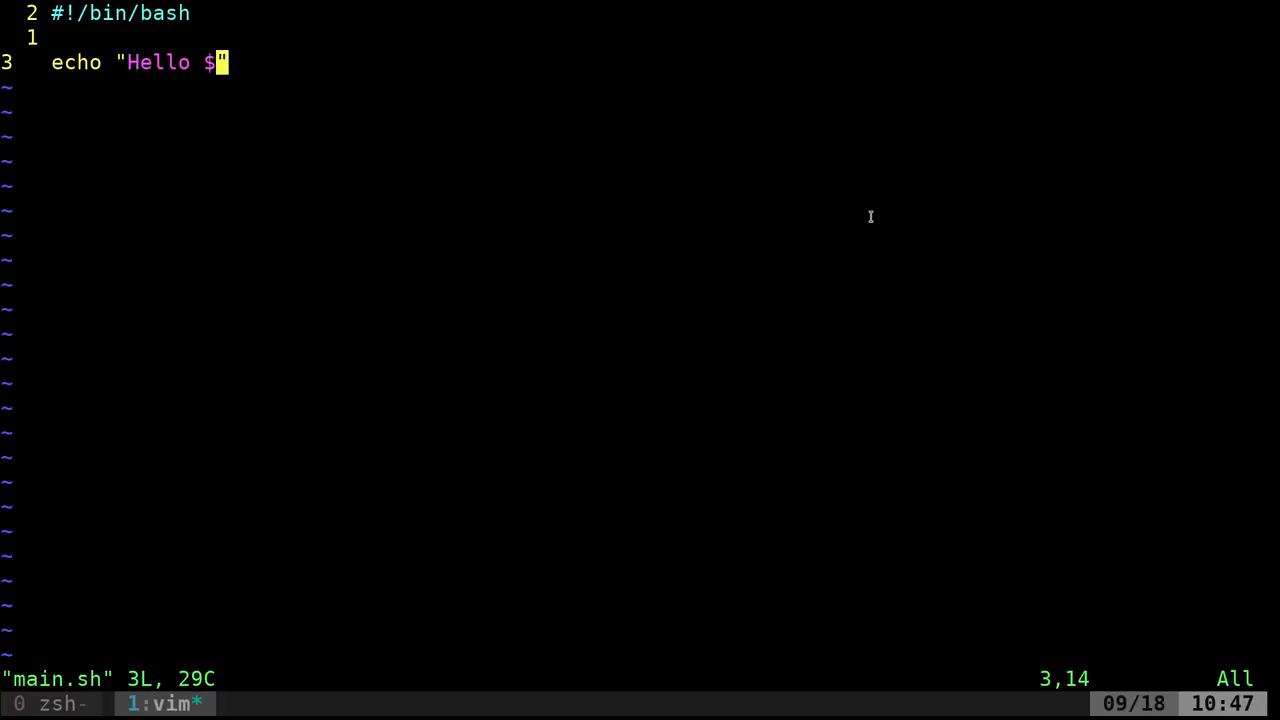
{"action": "type", "text": "1"}
{"action": "type", "text": "echo"}
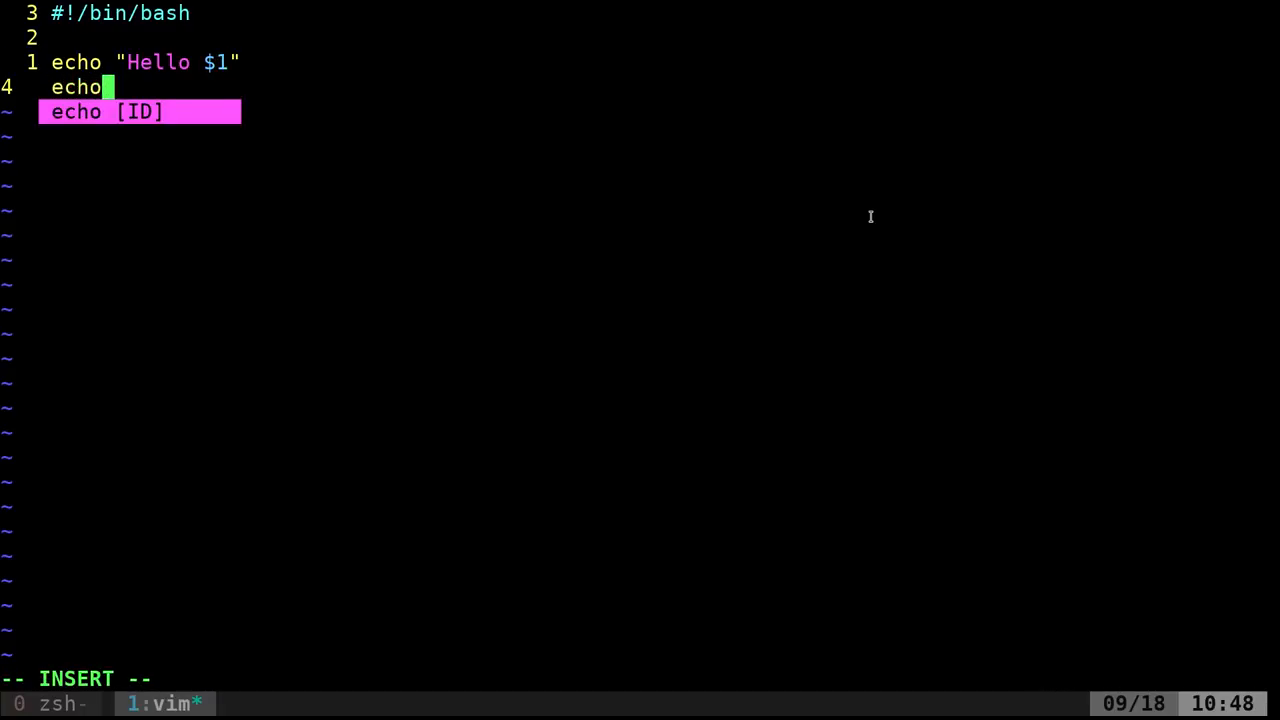
{"action": "type", "text": "\""}
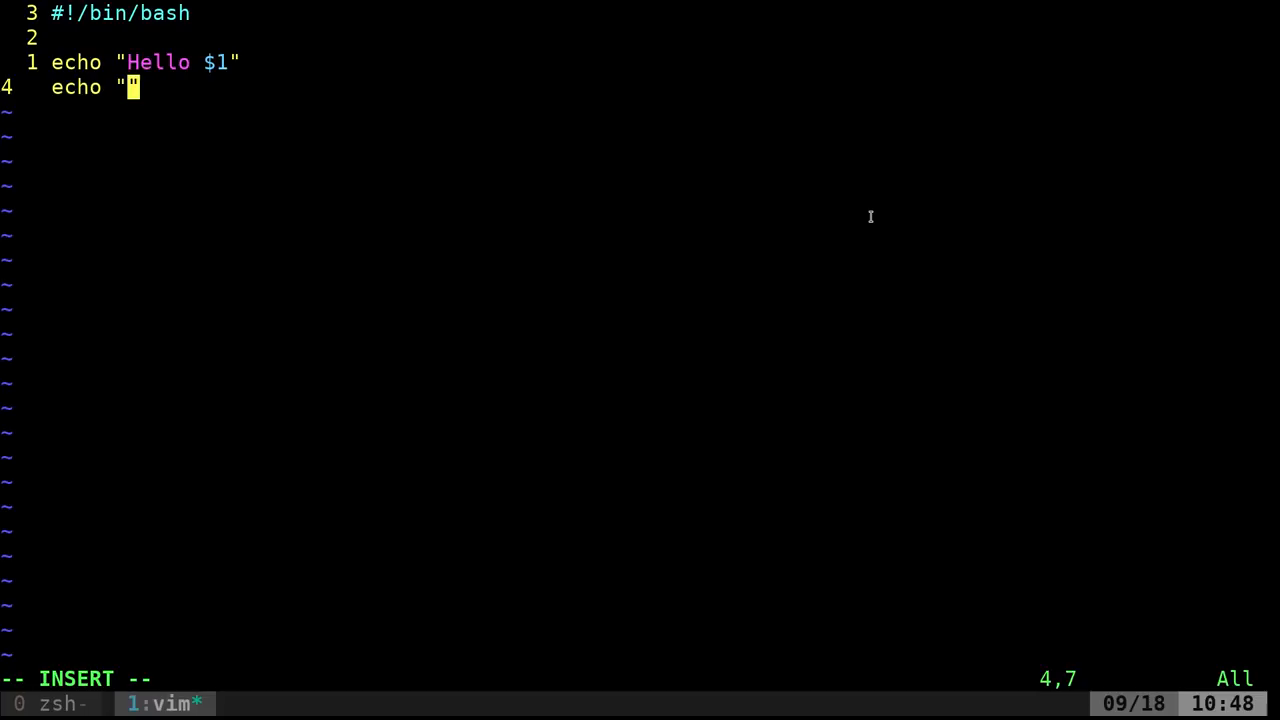
{"action": "type", "text": "Hello $"}
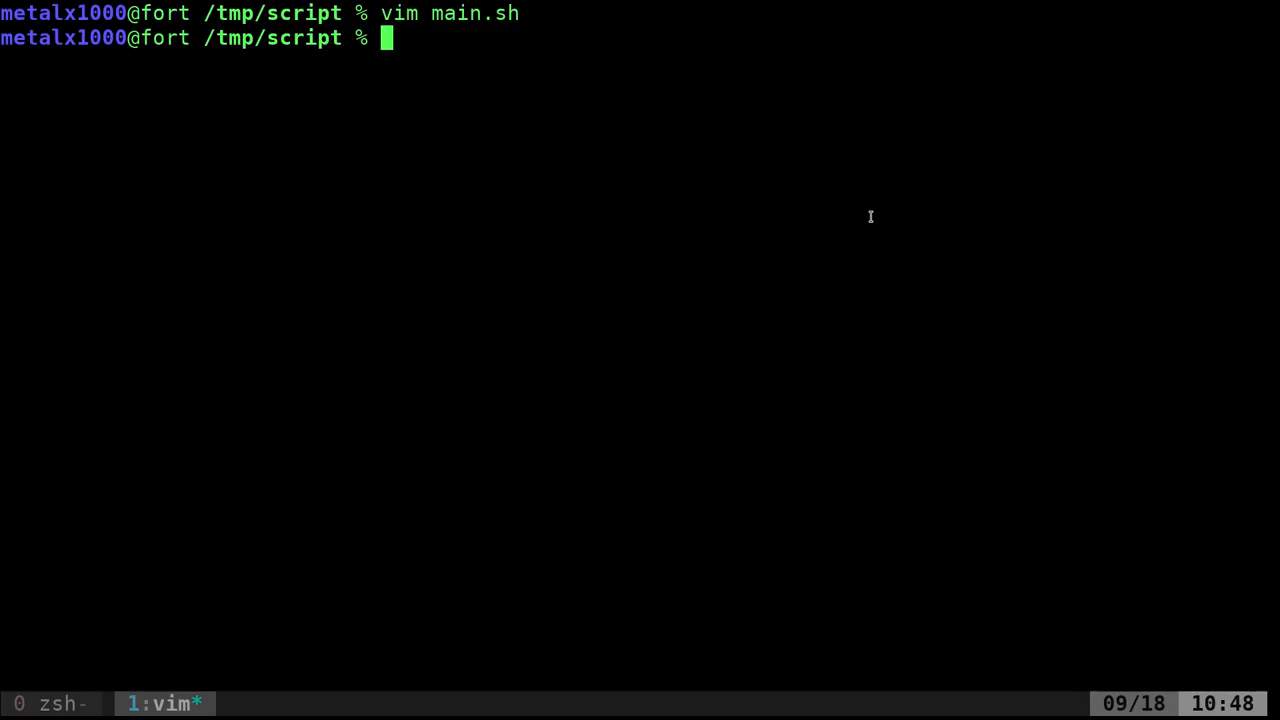
Run main.sh with two names to print a separate Hello line for each
{"action": "type", "text": "./main.sh Kris and John just type more things"}
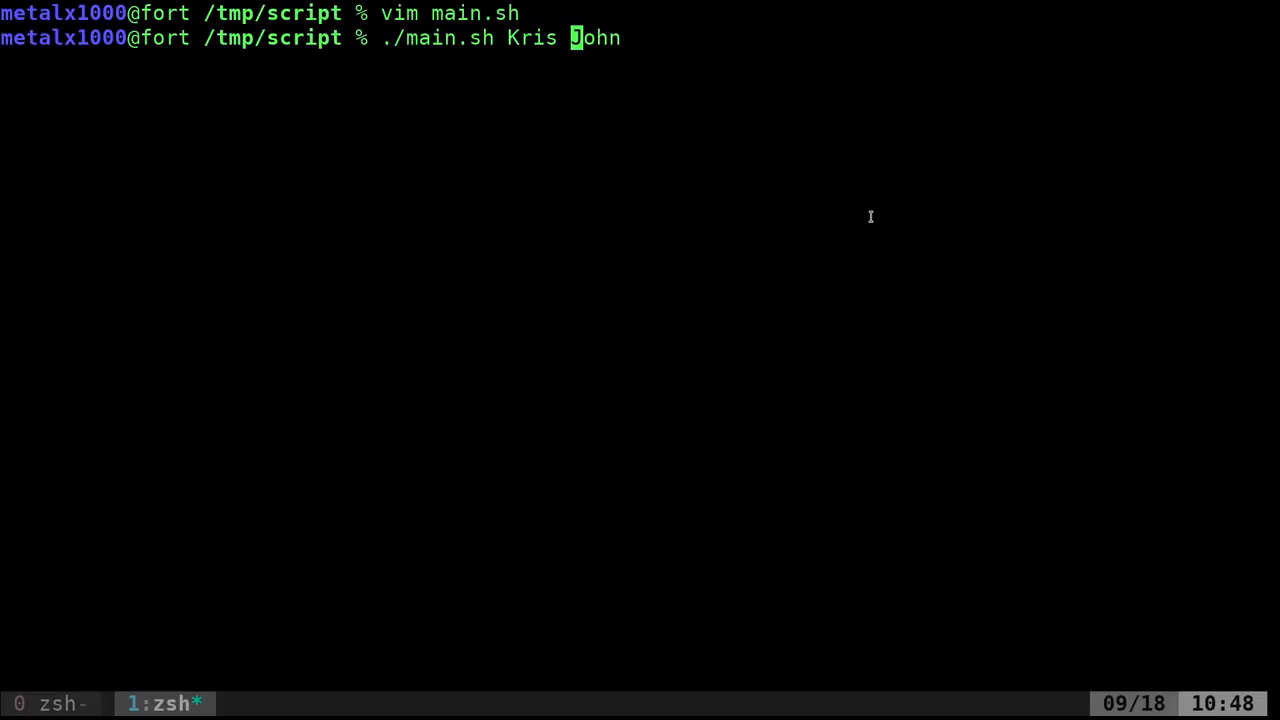
{"action": "key", "text": "Return"}
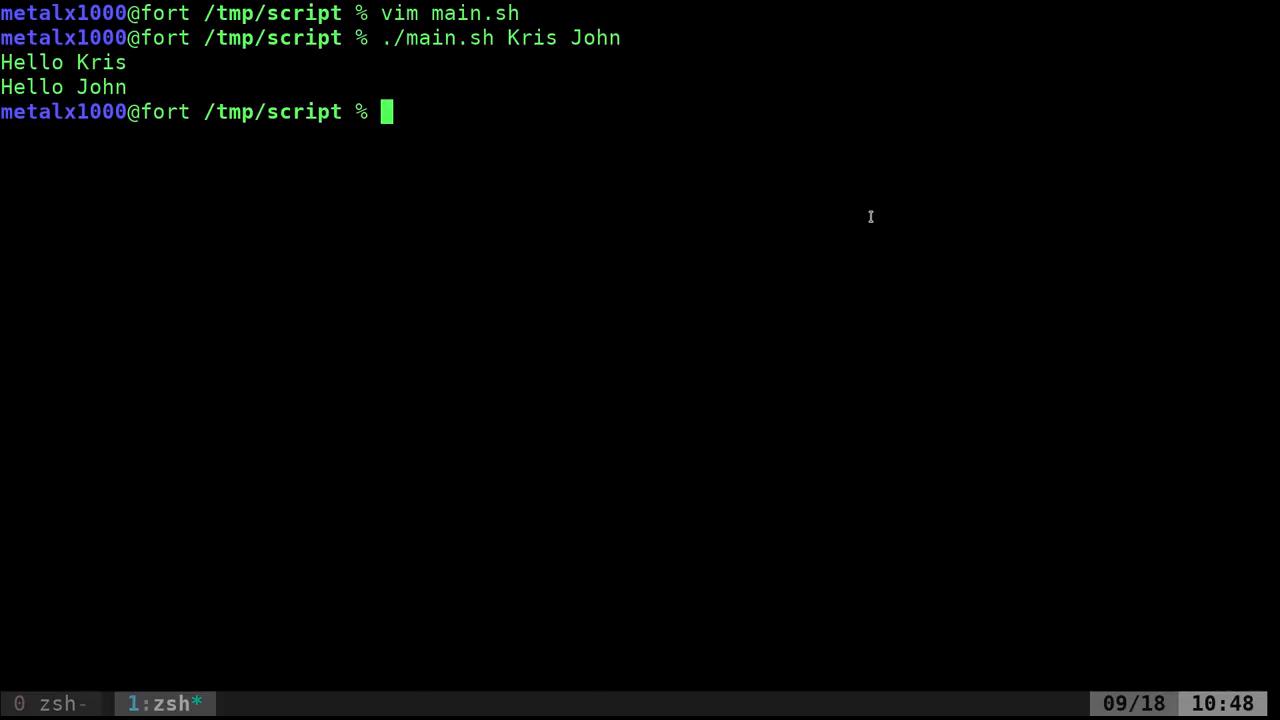
{"action": "key", "text": "Up"}
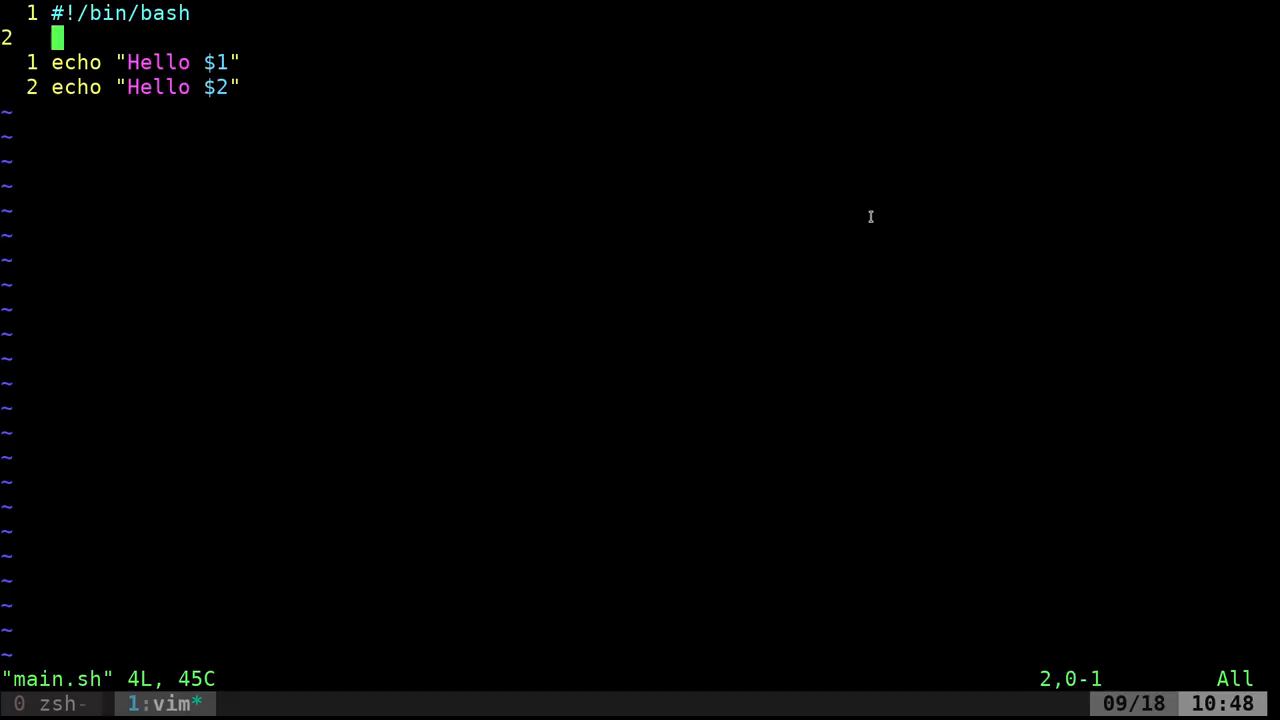
Type the condition if [ "$#" -lt 2 ] above the greeting lines in main.sh
{"action": "type", "text": "if"}
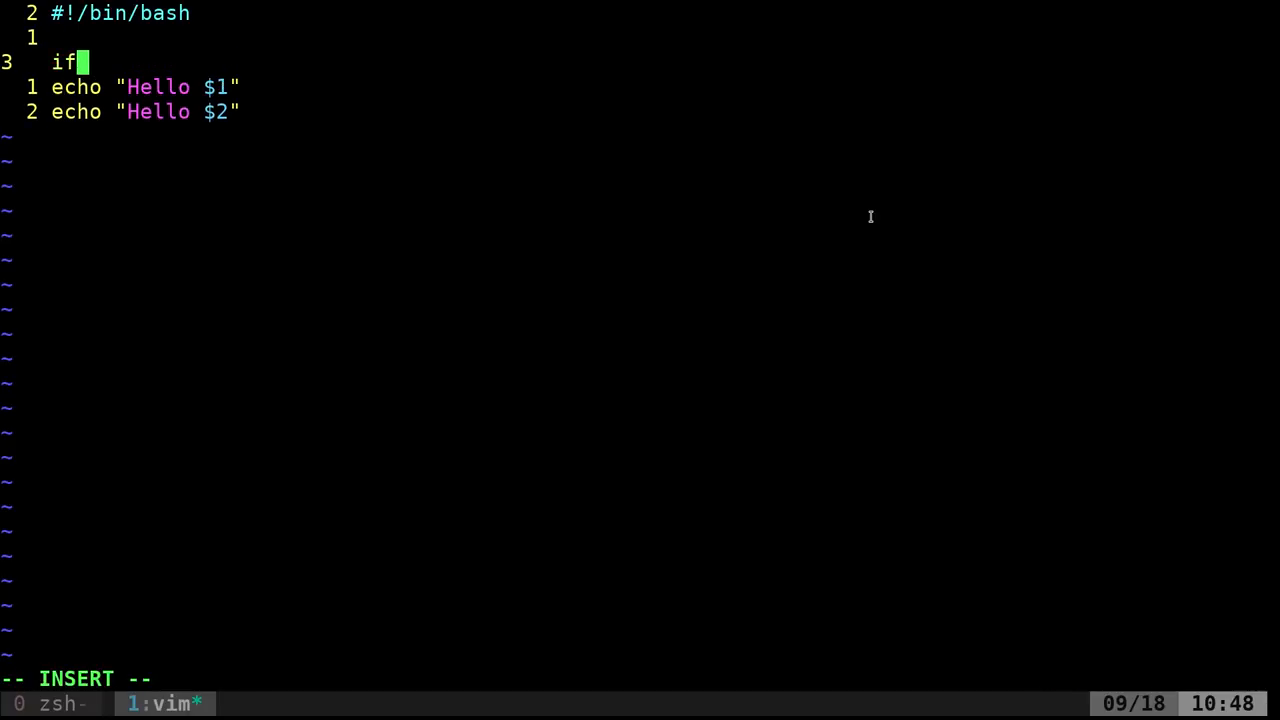
{"action": "type", "text": "["}
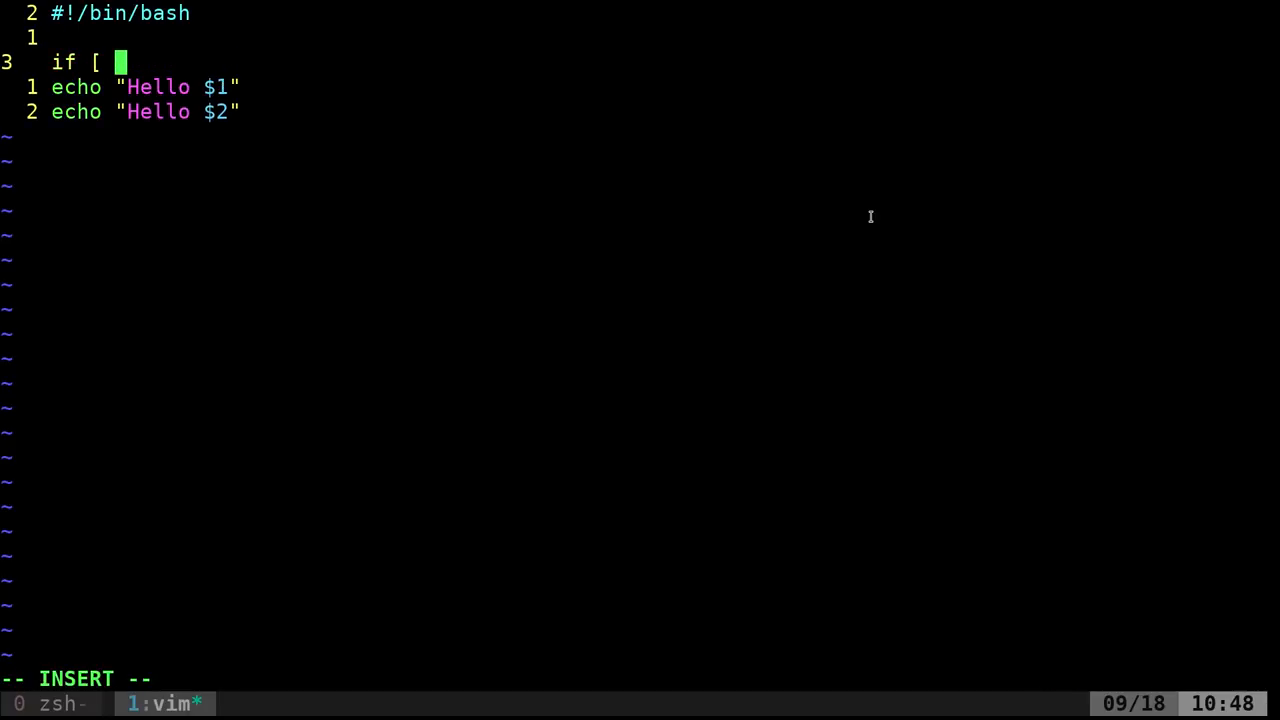
{"action": "type", "text": "$#\""}
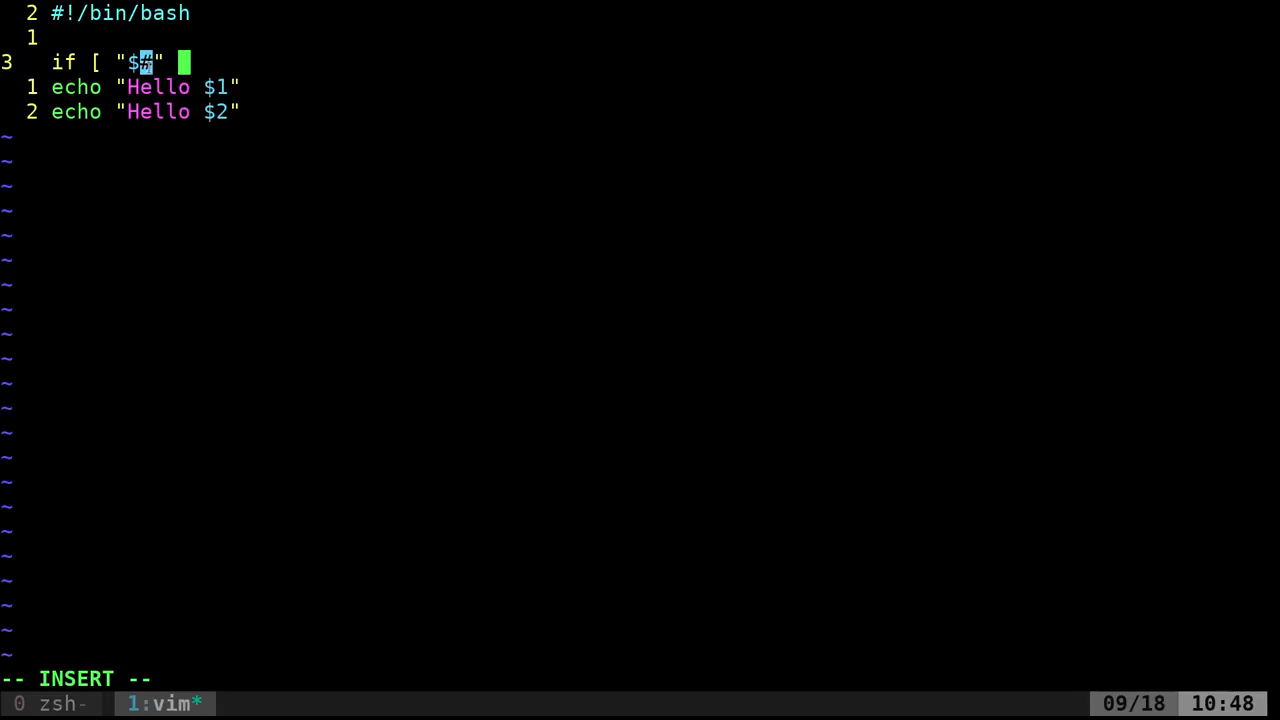
{"action": "type", "text": "-lt"}
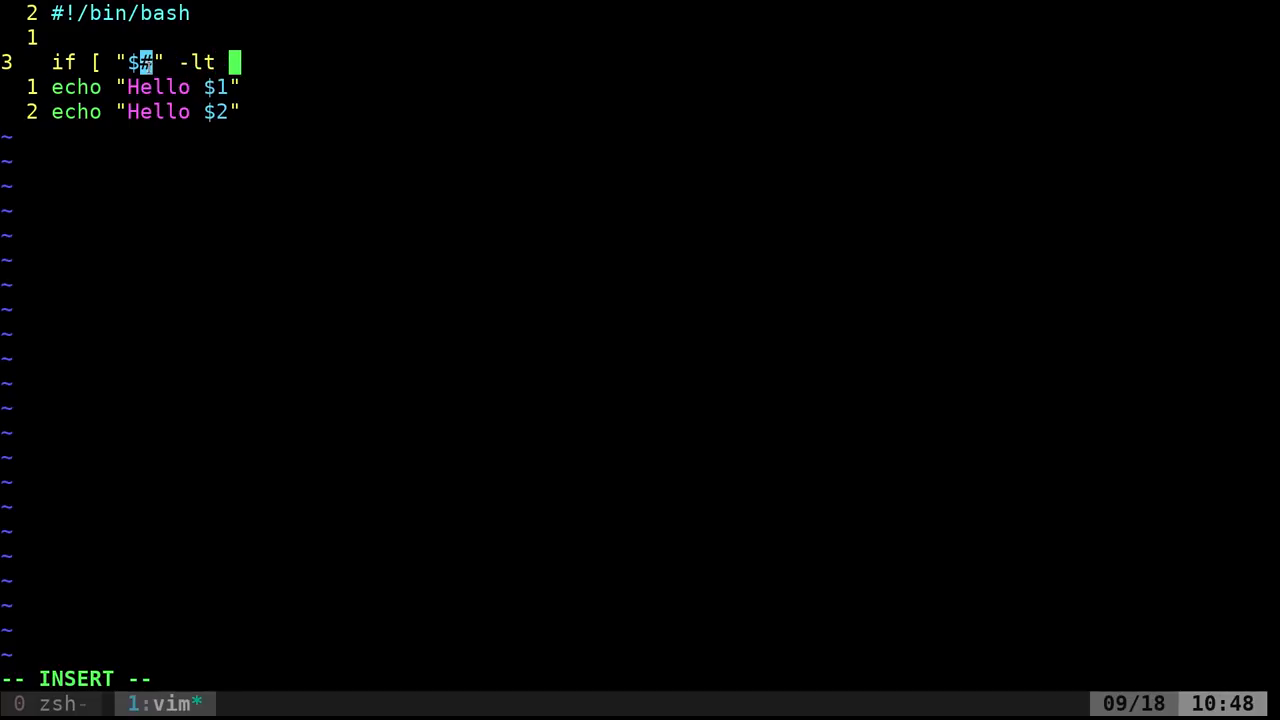
{"action": "type", "text": "2"}
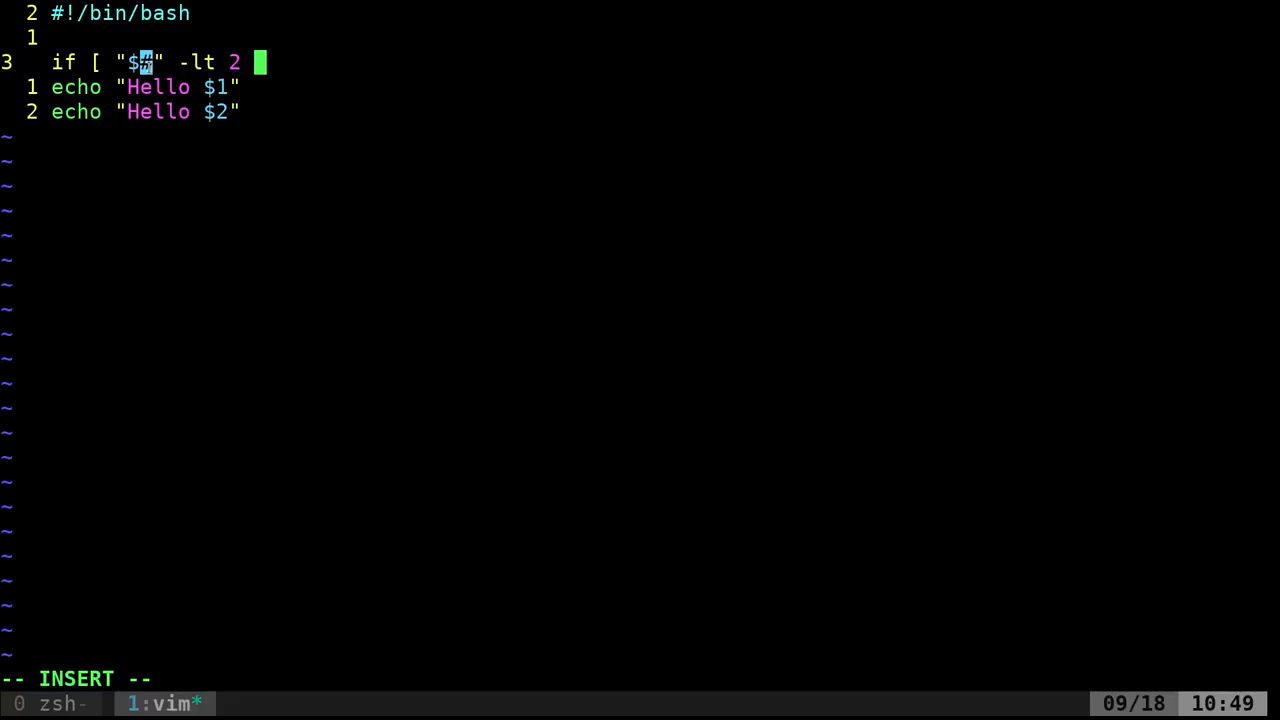
{"action": "type", "text": "]"}
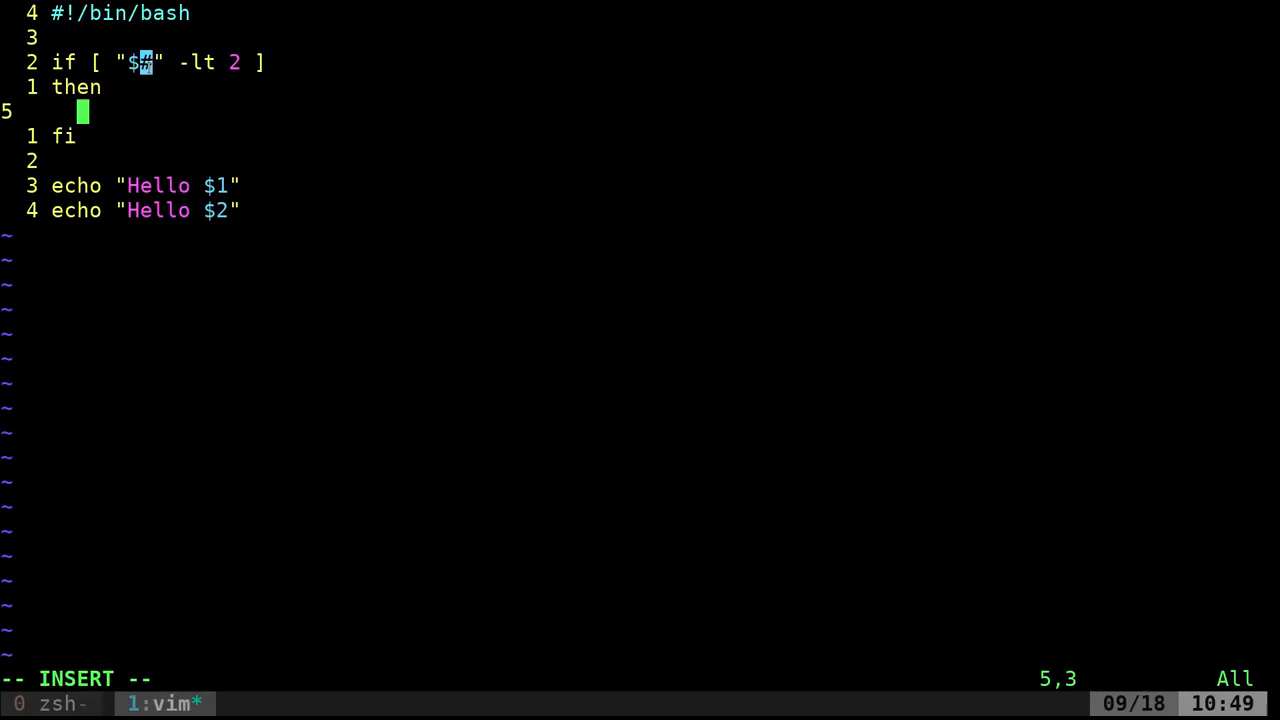
Add echo lines printing "Two Names Needed" and "Example: $0" inside the if-block
{"action": "type", "text": "echo \"\""}
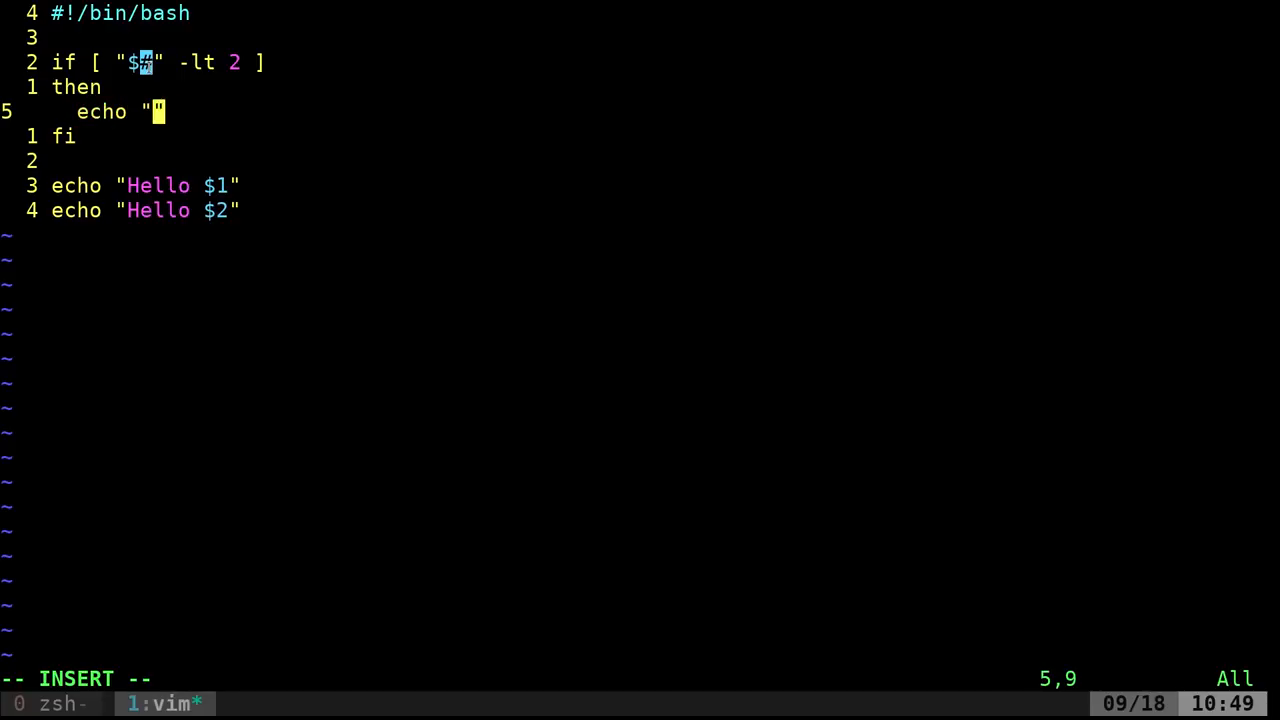
{"action": "type", "text": "Two N"}
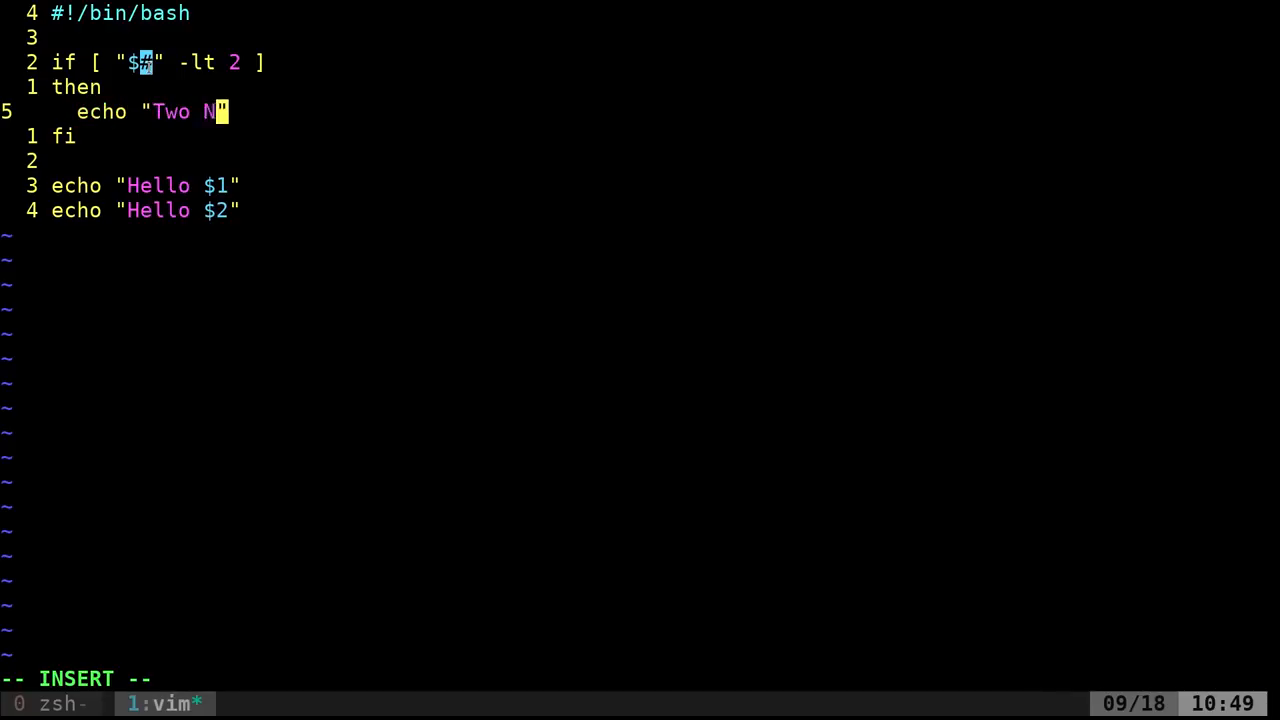
{"action": "type", "text": "ames Needed"}
{"action": "type", "text": "echo \"Example"}
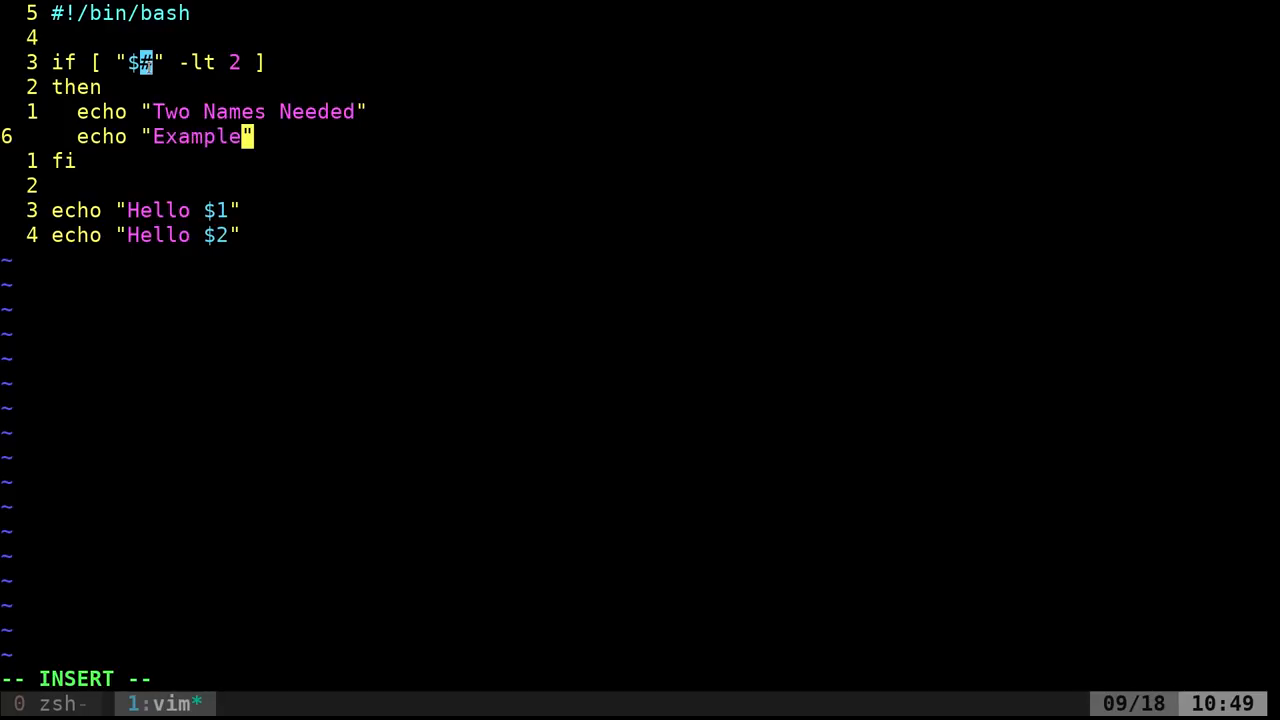
{"action": "type", "text": ":"}
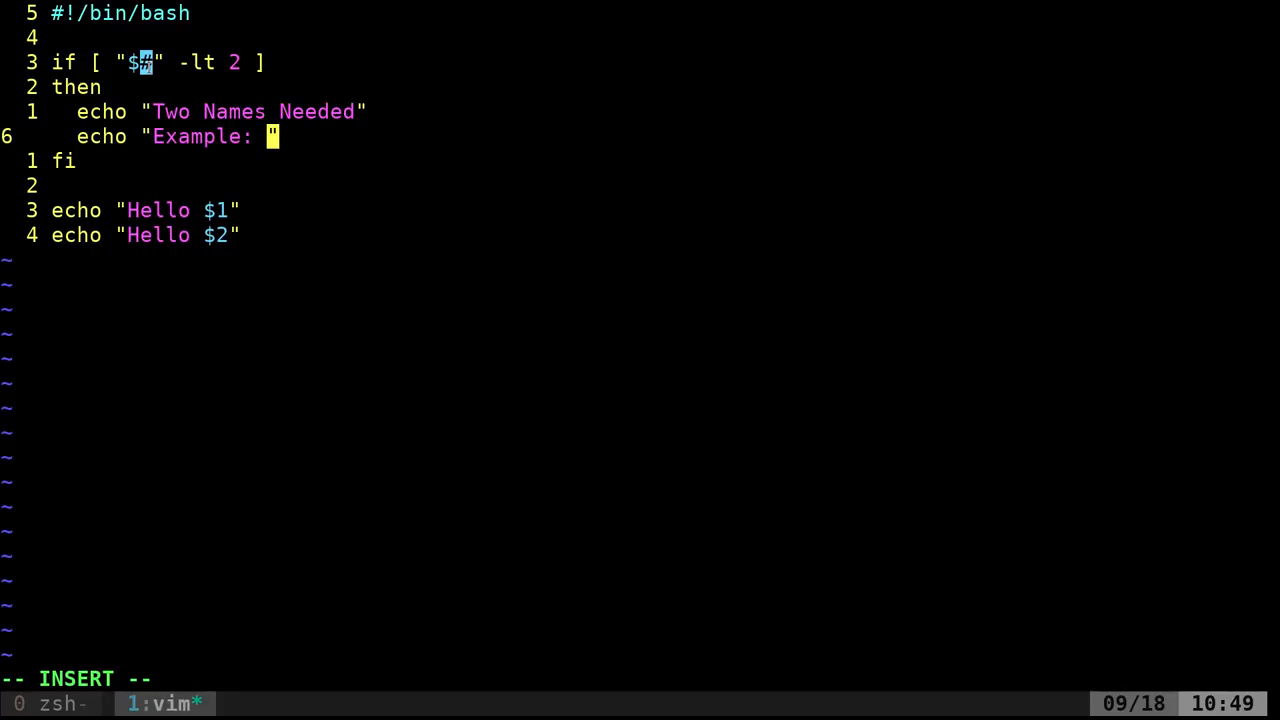
{"action": "type", "text": "$0"}
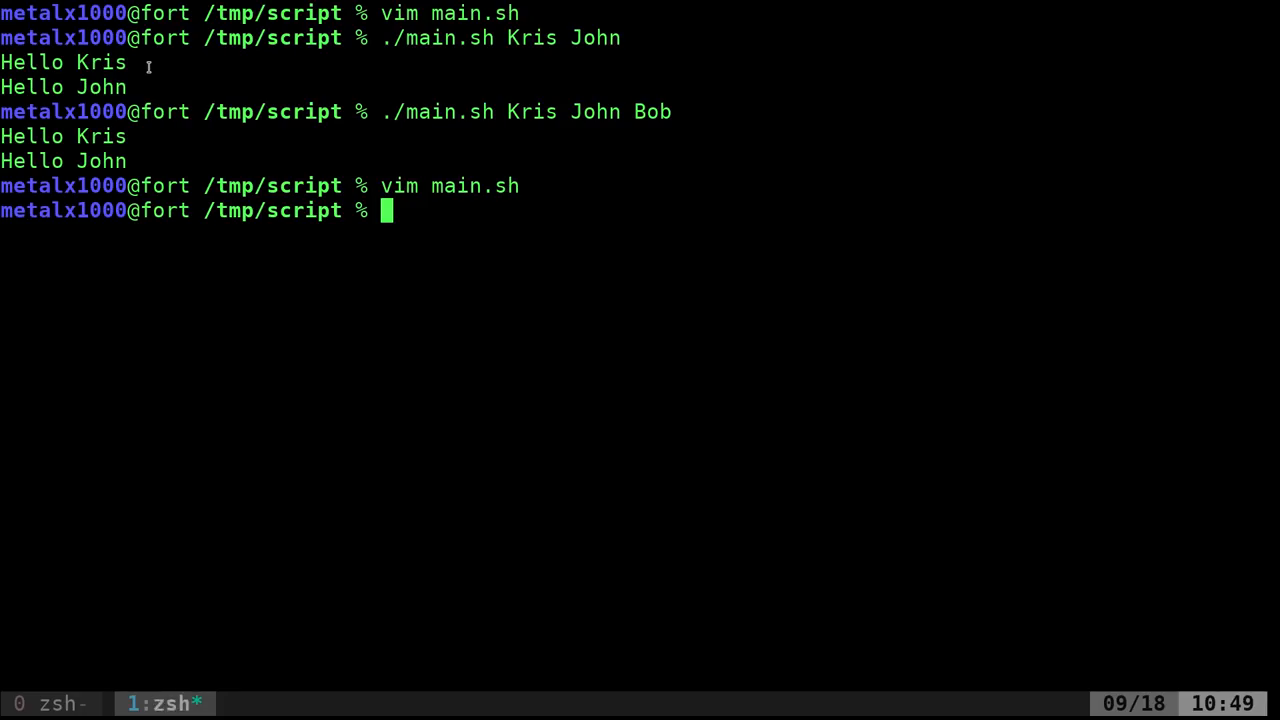
Get back into vim editing main.sh, whose Example line reads "Example: $0"
{"action": "double_click", "coordinate": [532, 111]}
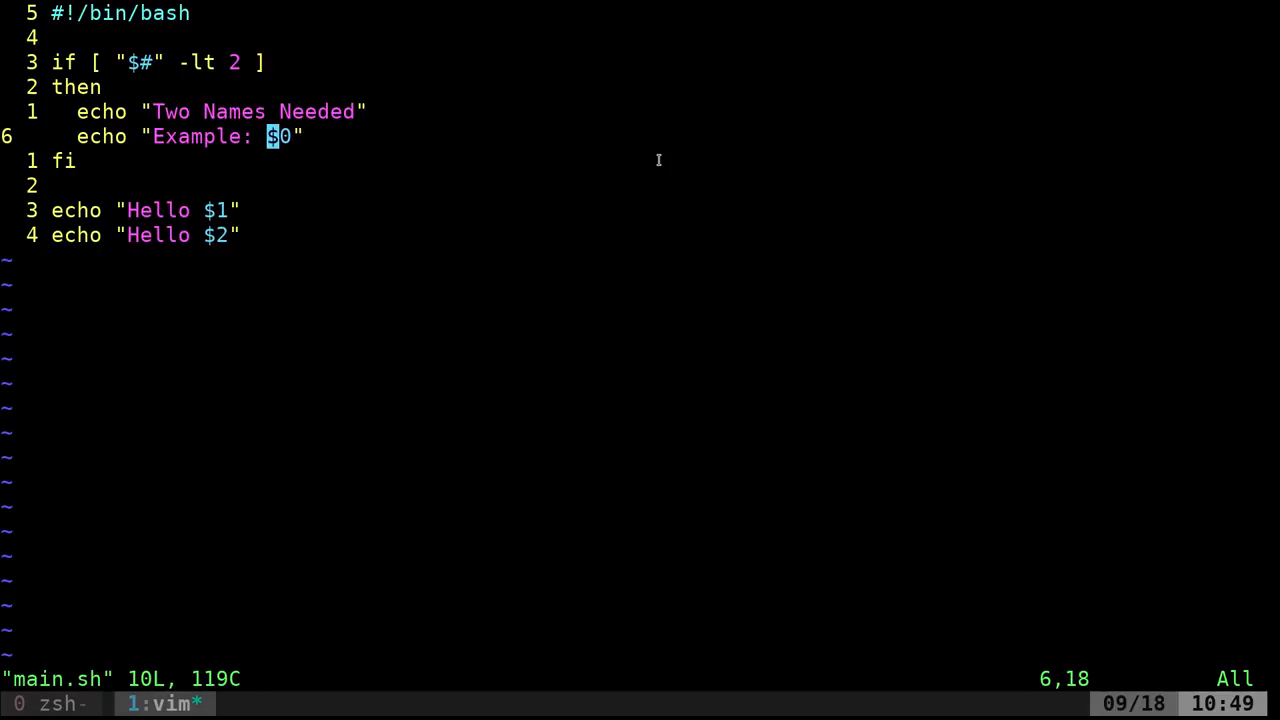
Change the usage line to "Example: $0 Kris John" and add exit 1 to the if-block
{"action": "type", "text": "na"}
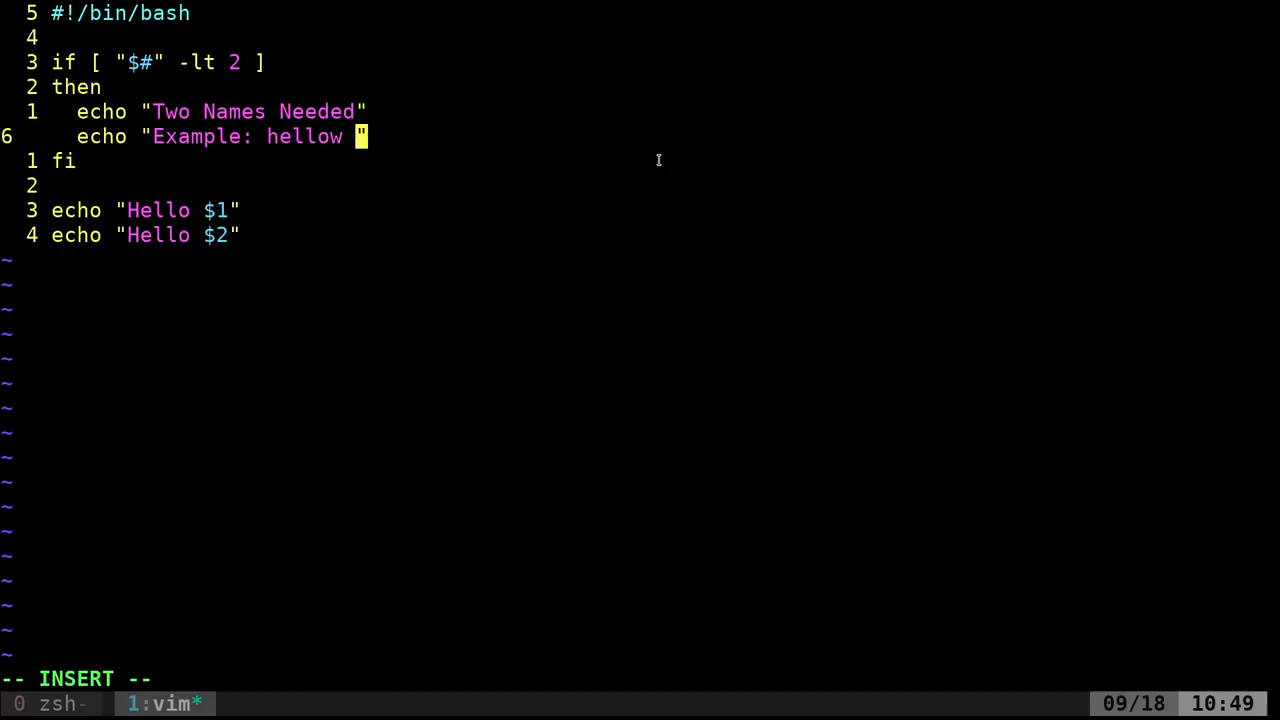
{"action": "type", "text": "s"}
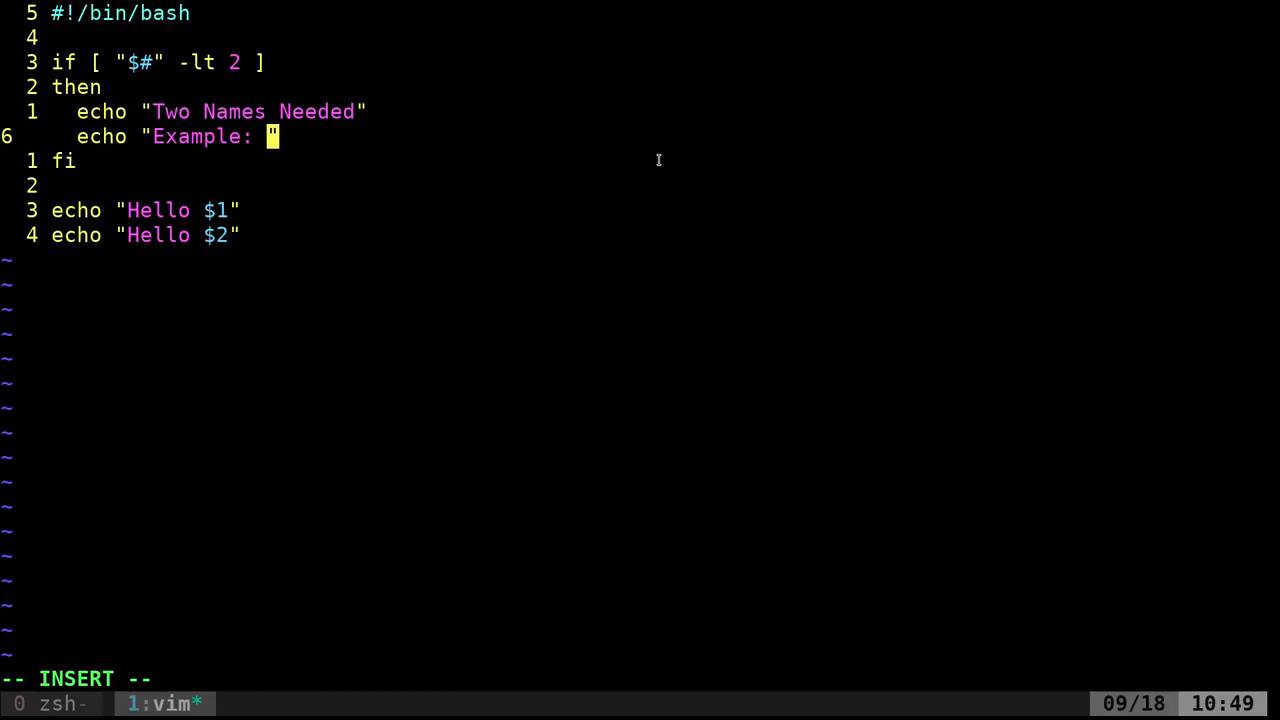
{"action": "type", "text": "$0"}
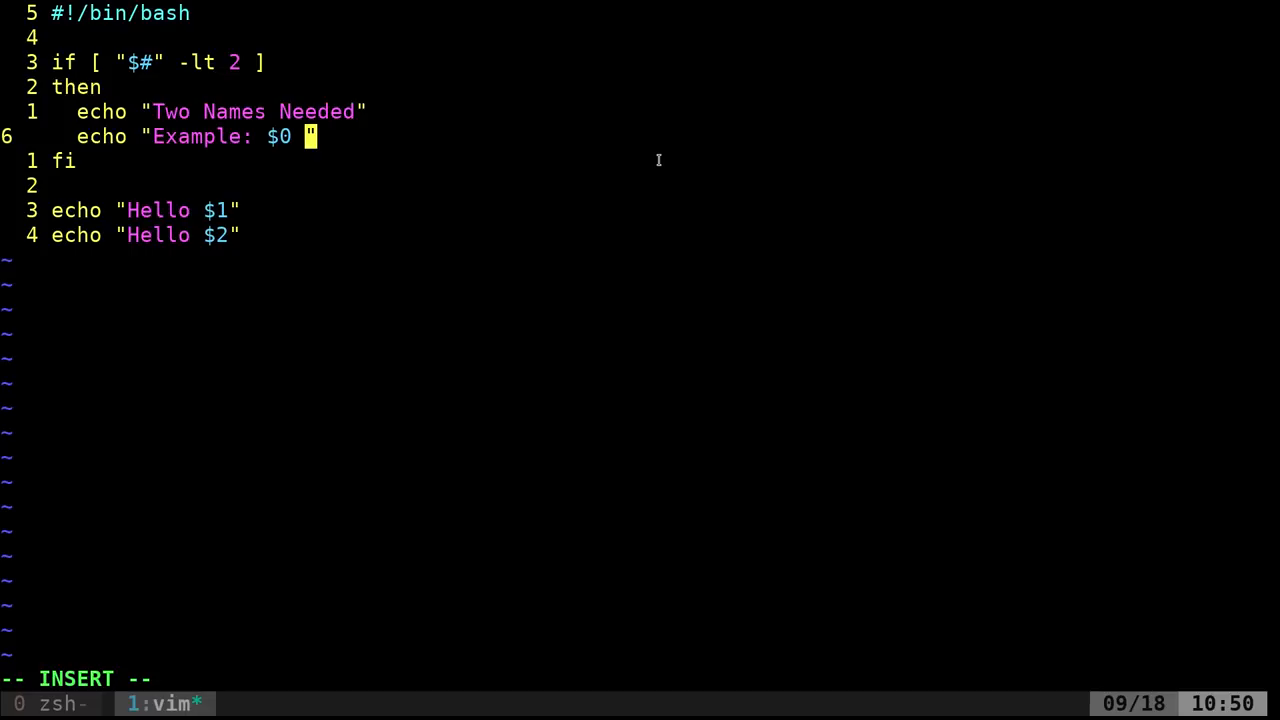
{"action": "type", "text": "Kris John"}
{"action": "type", "text": "e"}
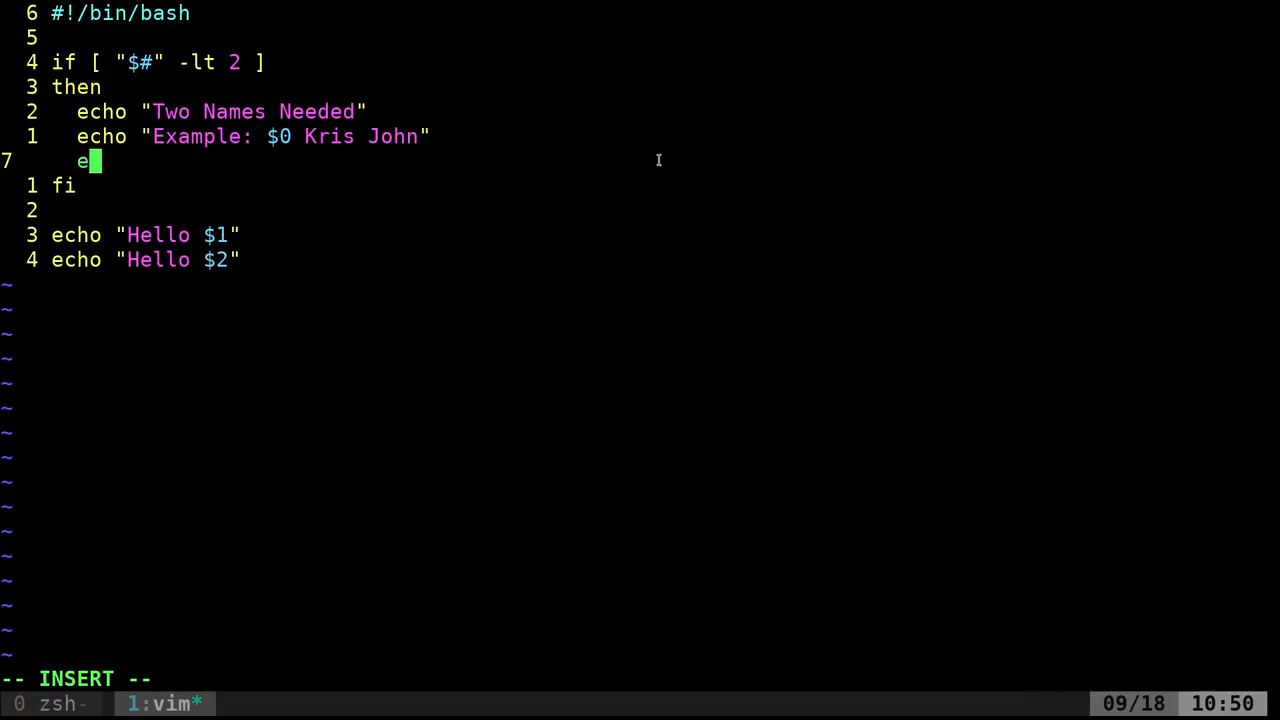
{"action": "type", "text": "xit 1"}
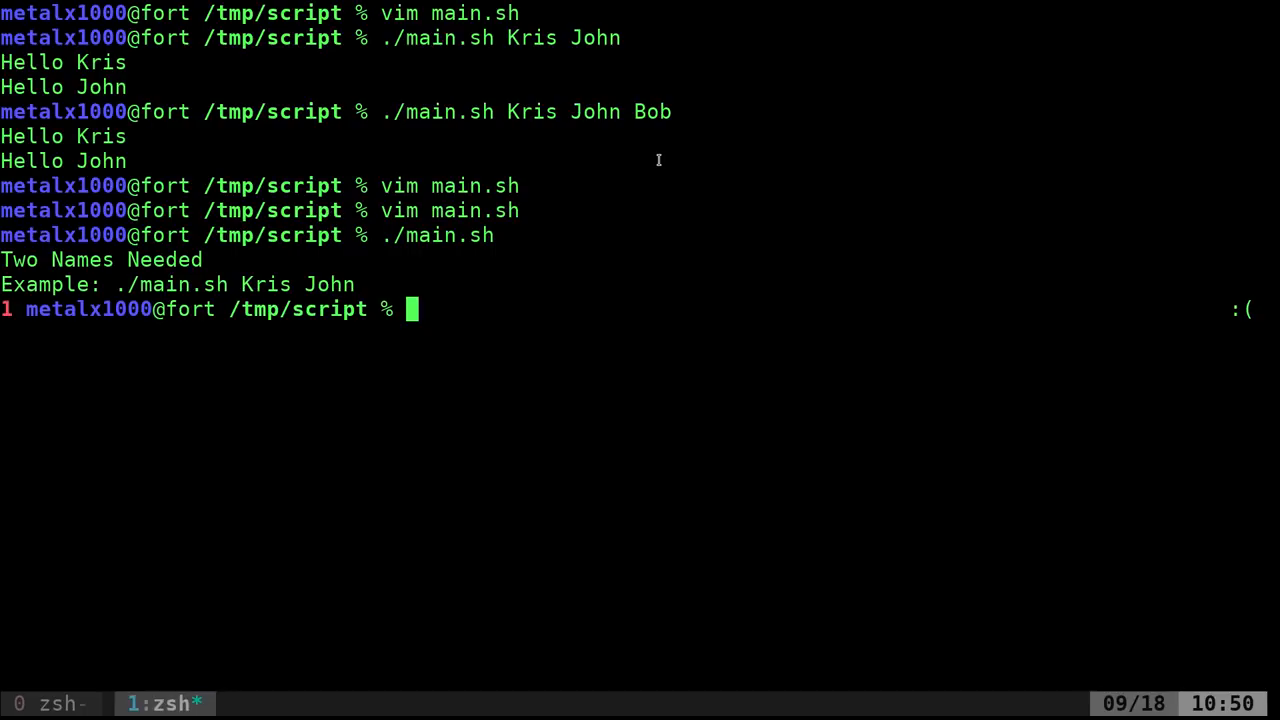
Run ./main.sh with one name (kris) and with two names (kris john)
{"action": "type", "text": "./main.sh kris"}
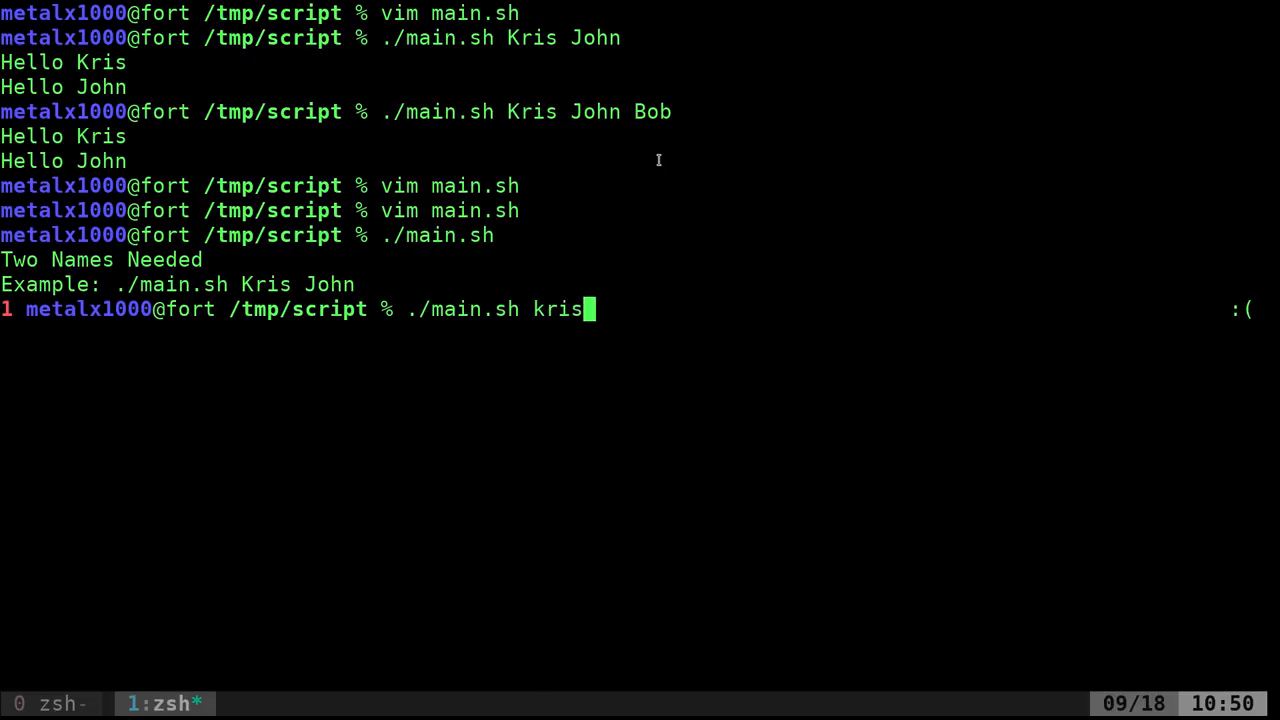
{"action": "key", "text": "Return"}
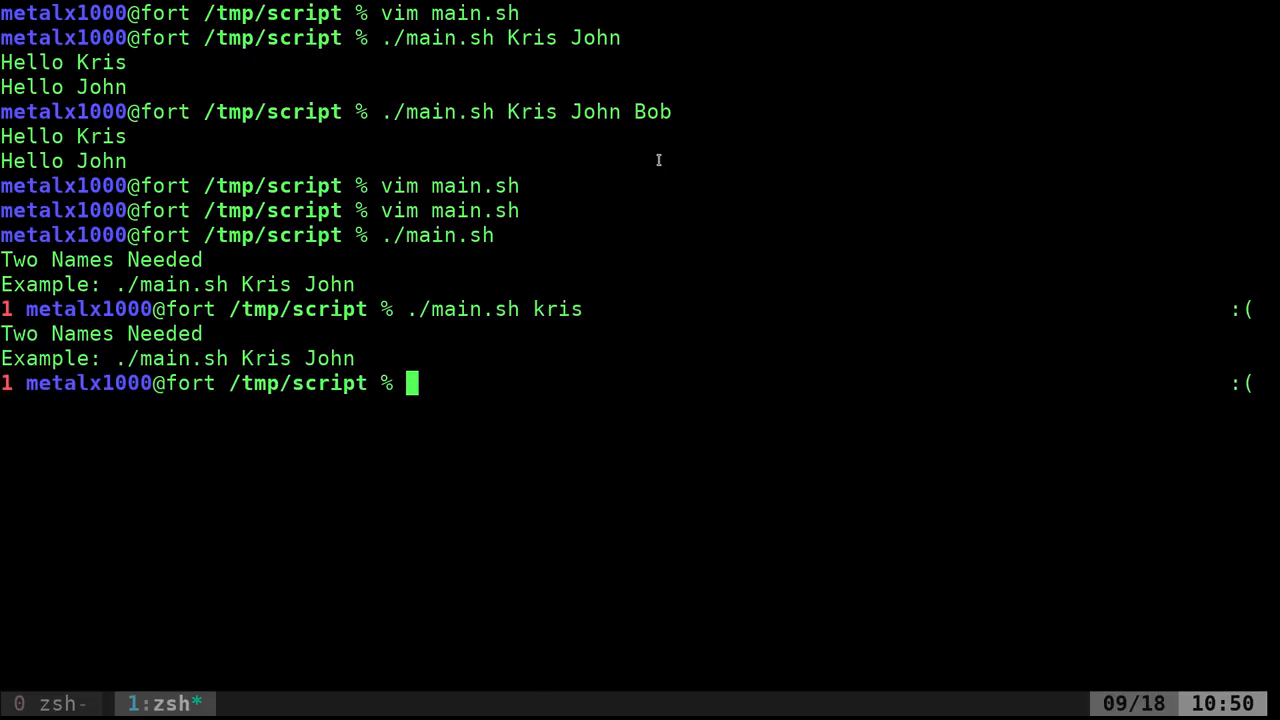
{"action": "type", "text": "./main.sh kris john"}
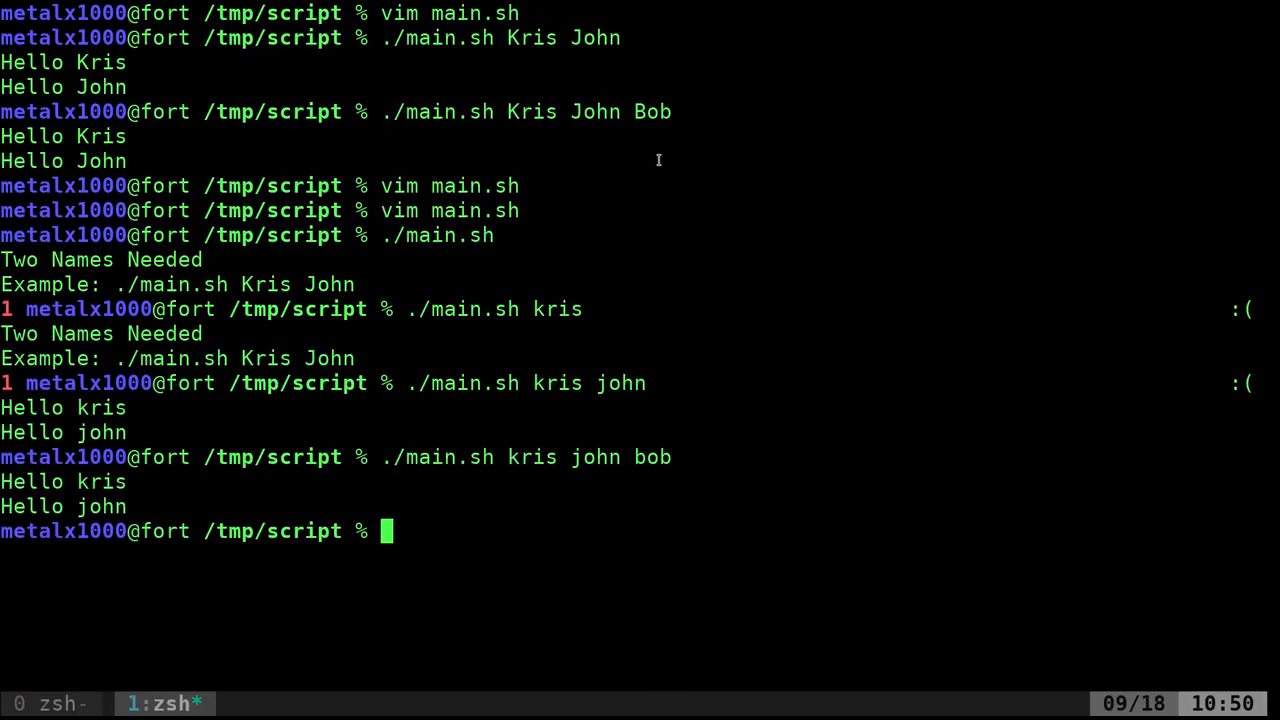
{"action": "type", "text": "./main.sh kris john"}
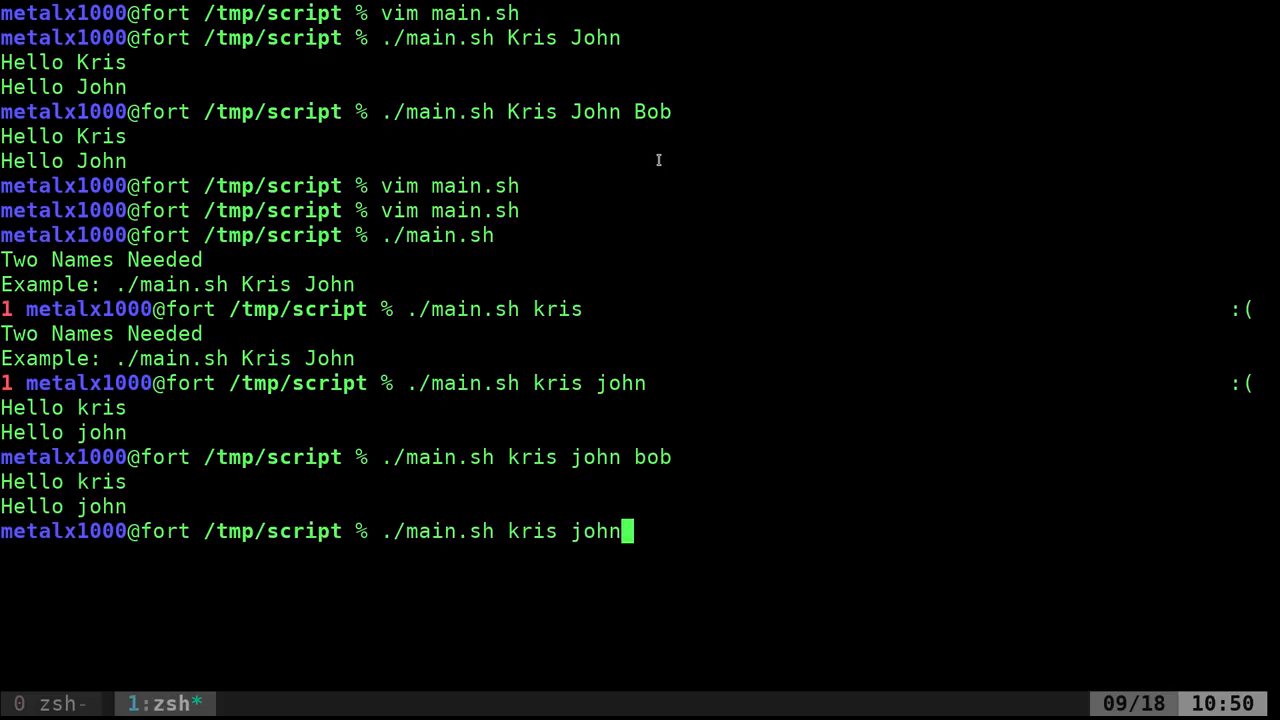
{"action": "key", "text": "Return"}
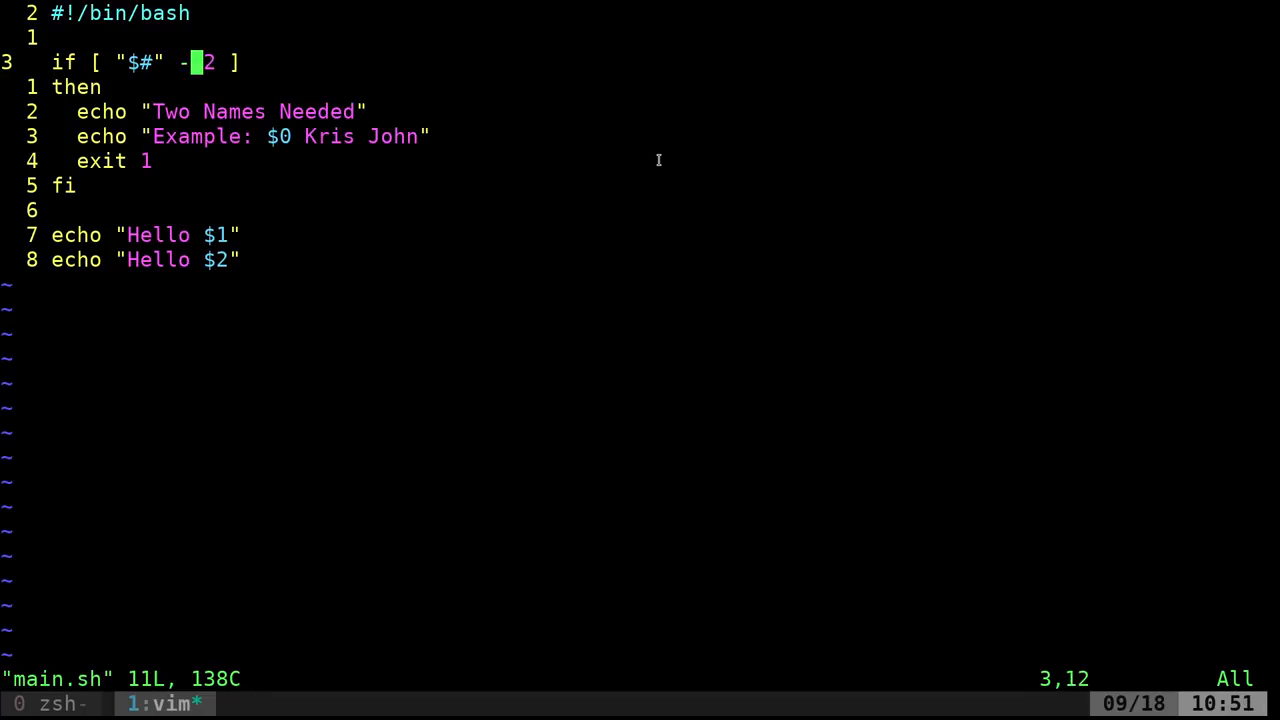
Replace -lt with -gt in the if condition, then select John in the usage example
{"action": "type", "text": "gt"}
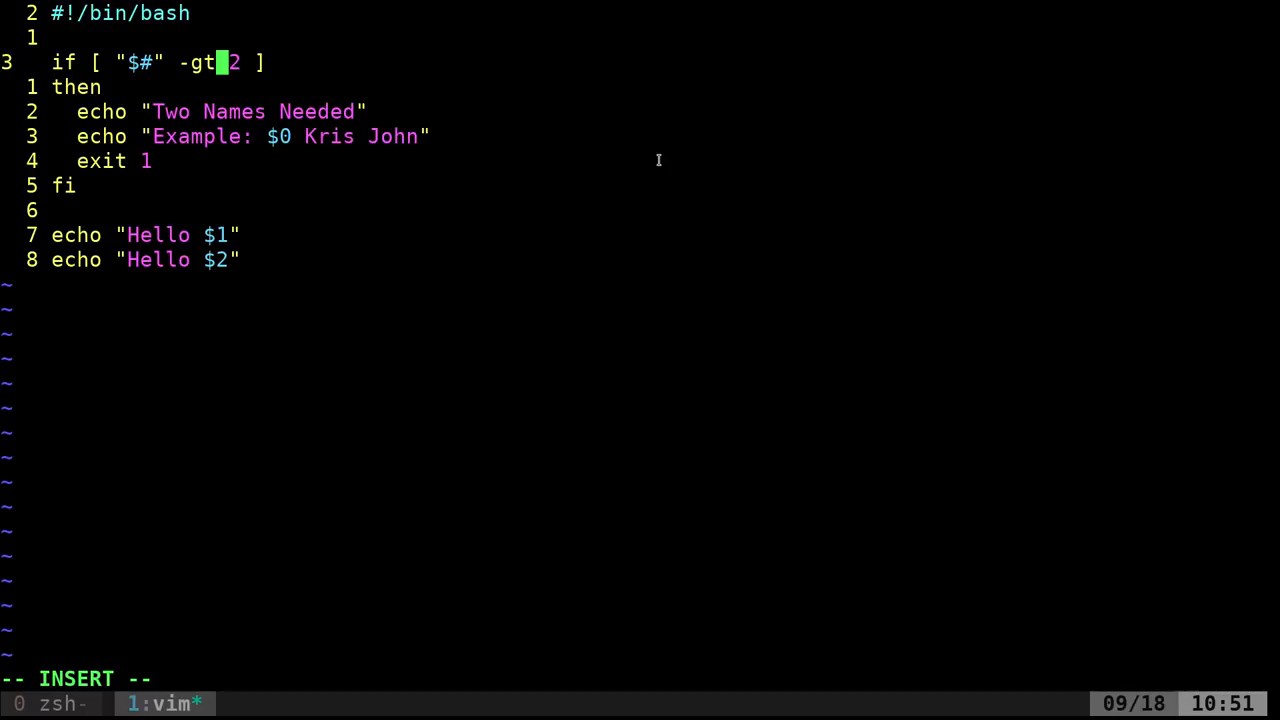
{"action": "mouse_move", "coordinate": [390, 128]}
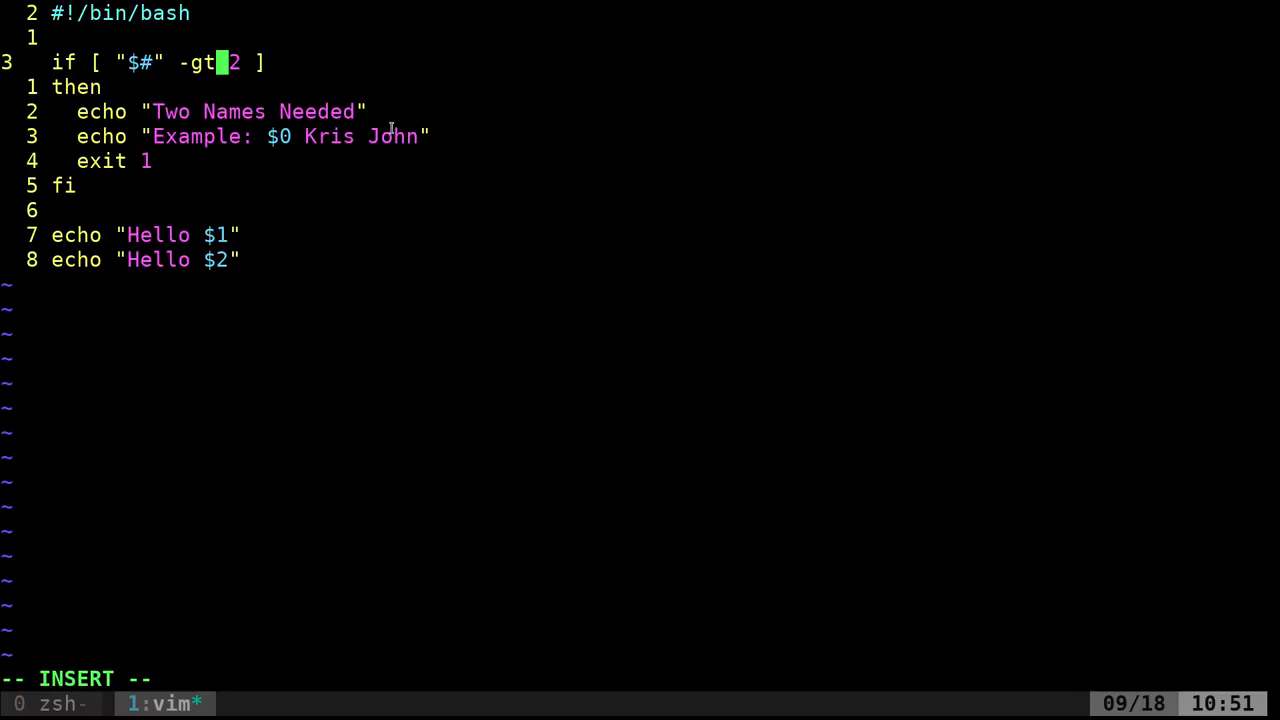
{"action": "double_click", "coordinate": [393, 136]}
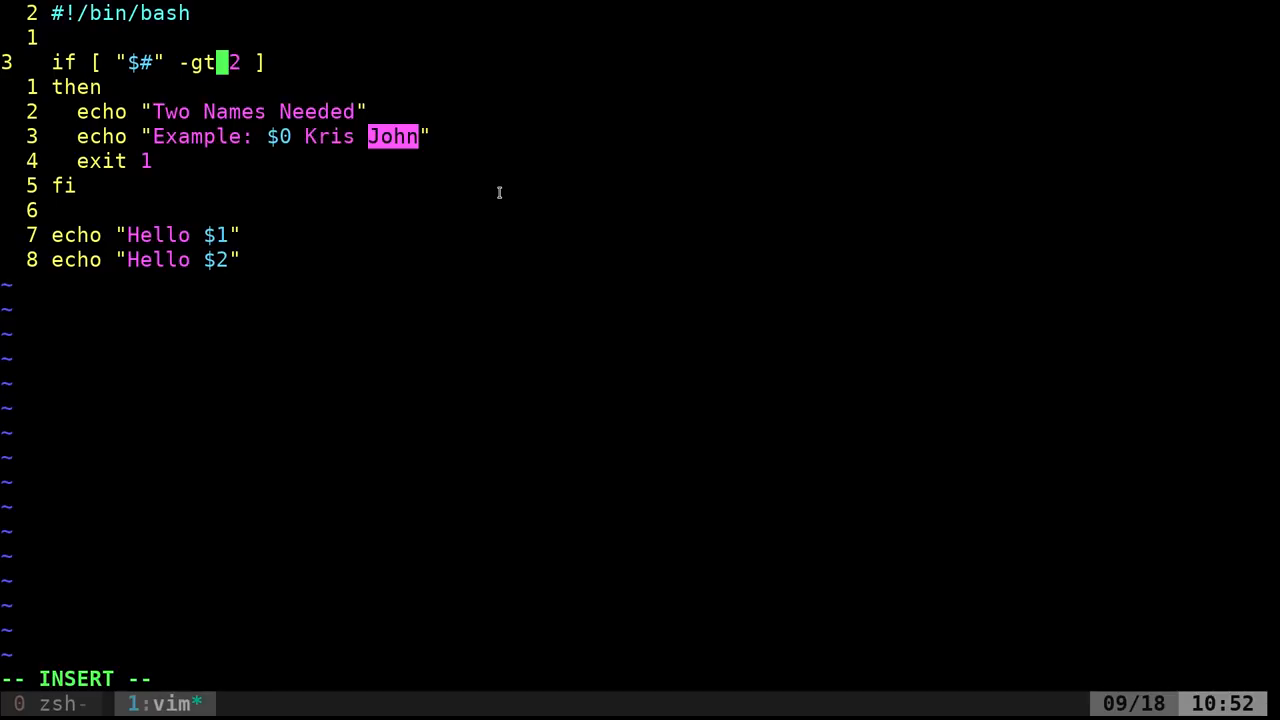
{"action": "mouse_move", "coordinate": [511, 189]}
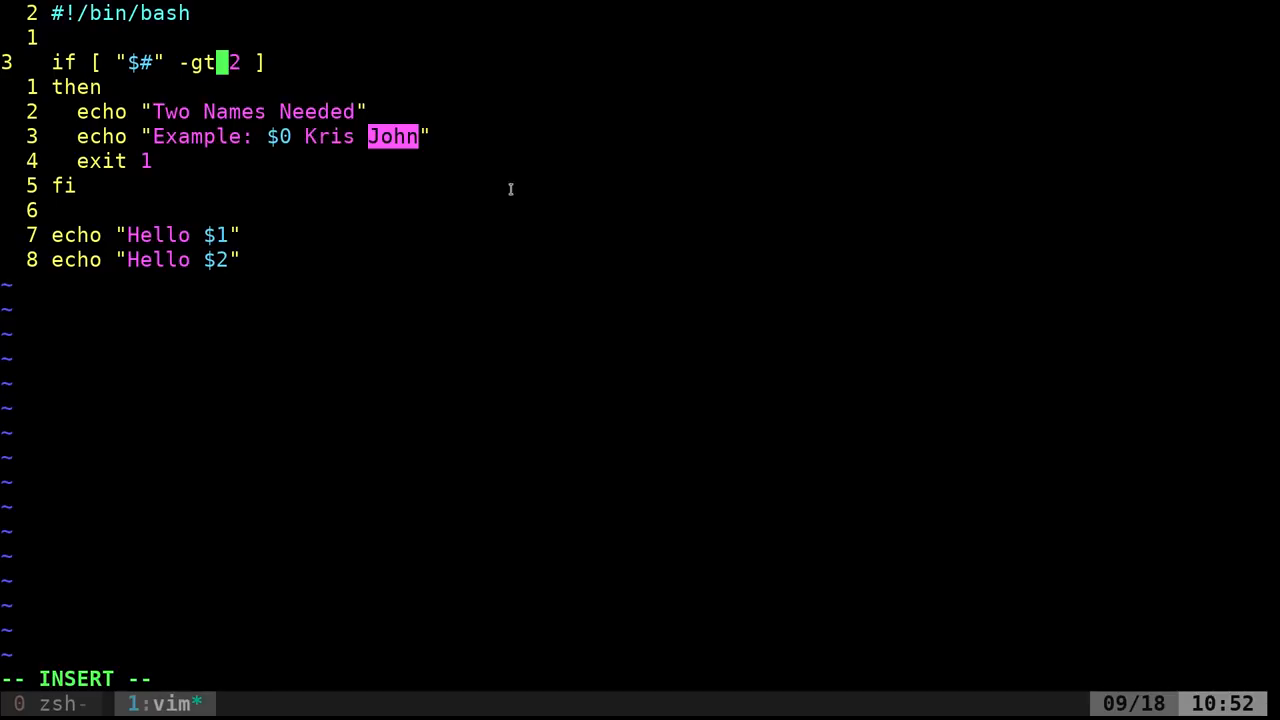
{"action": "mouse_move", "coordinate": [510, 189]}
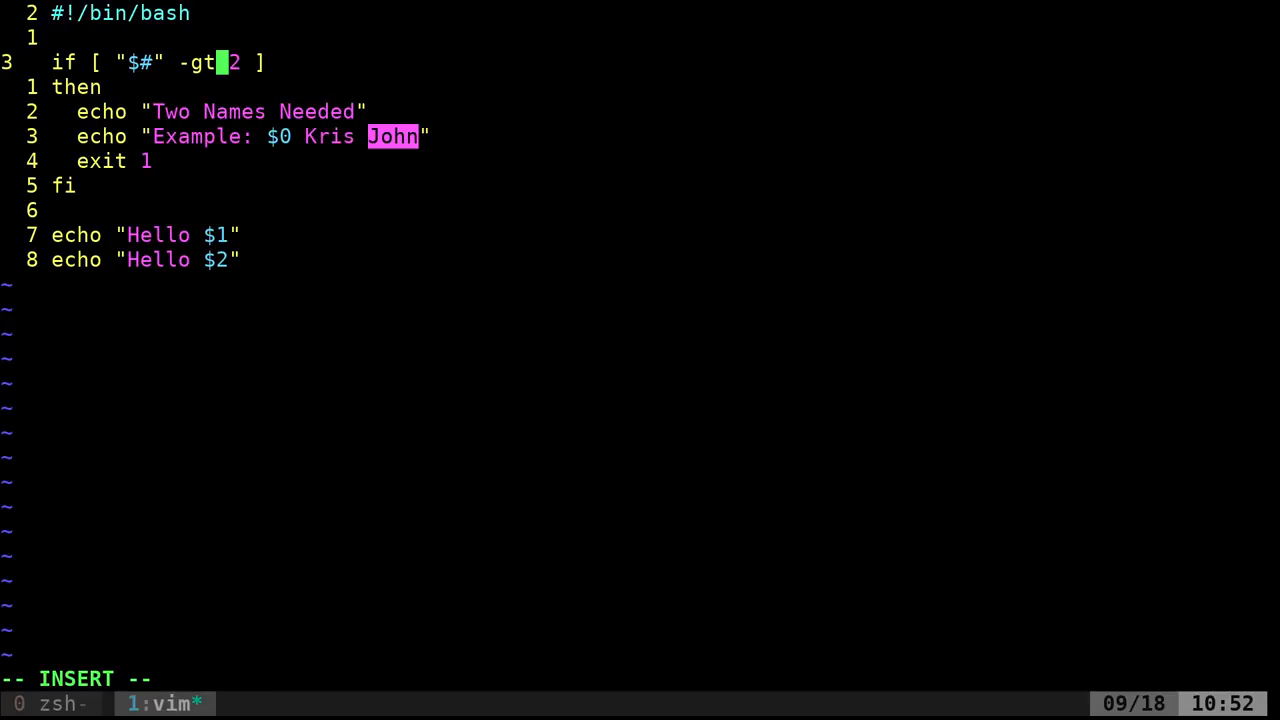